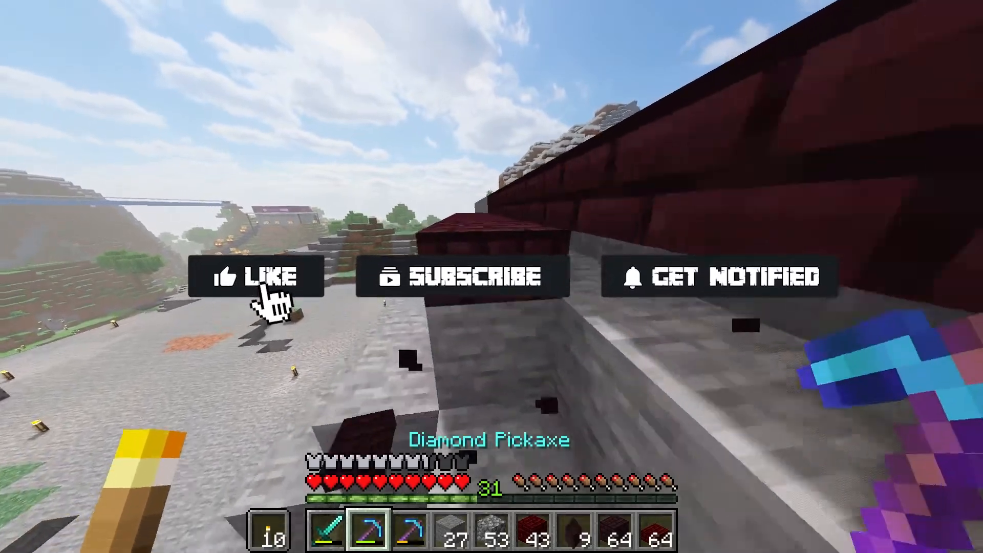
Go to geysermc.org and download the Geyser-Spigot.jar plugin from the build page.
click(256, 276)
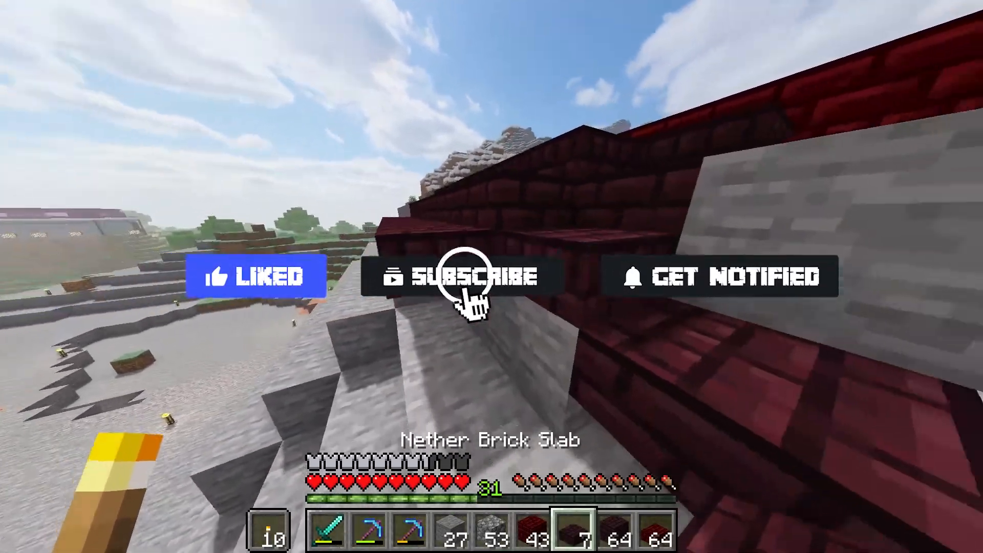
click(467, 276)
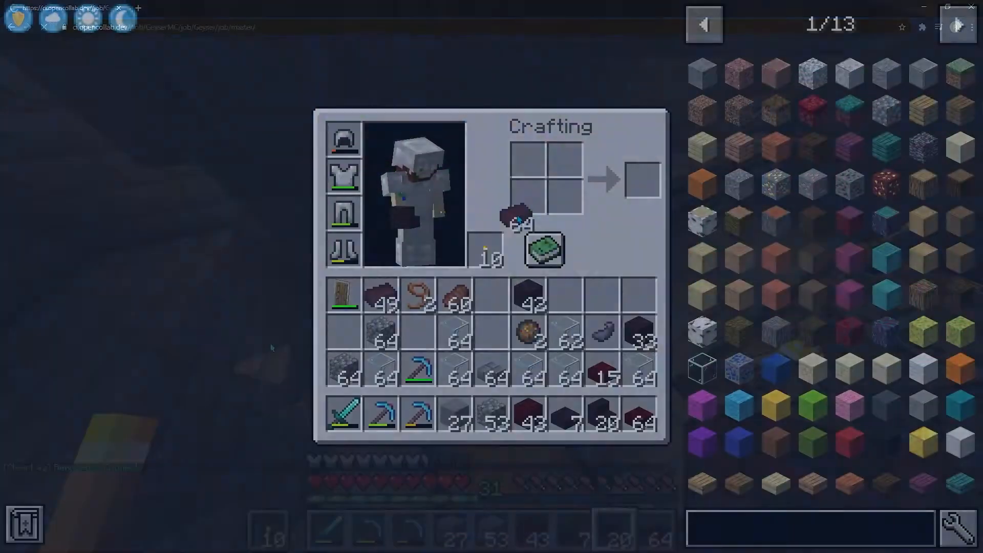
mouse_move(344, 291)
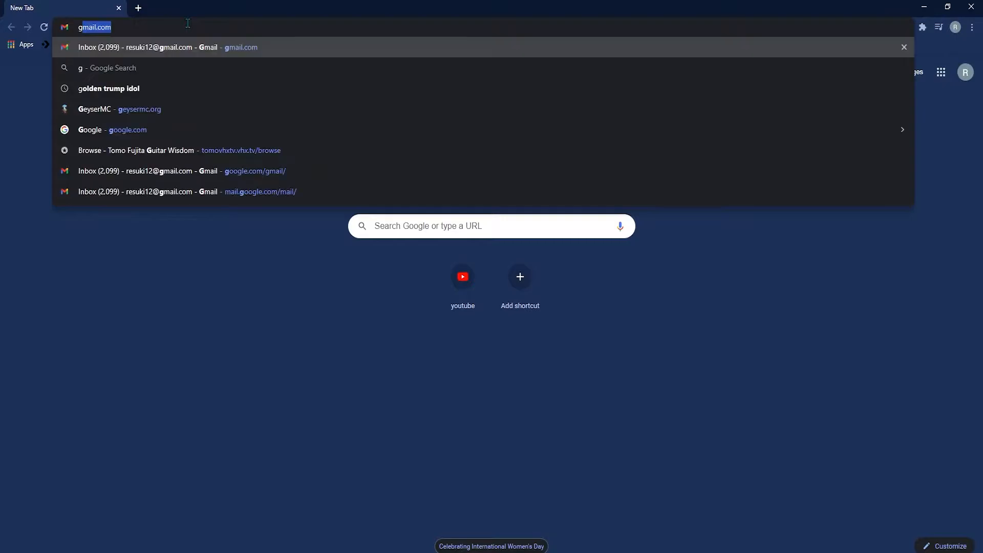
text(geysermc.org)
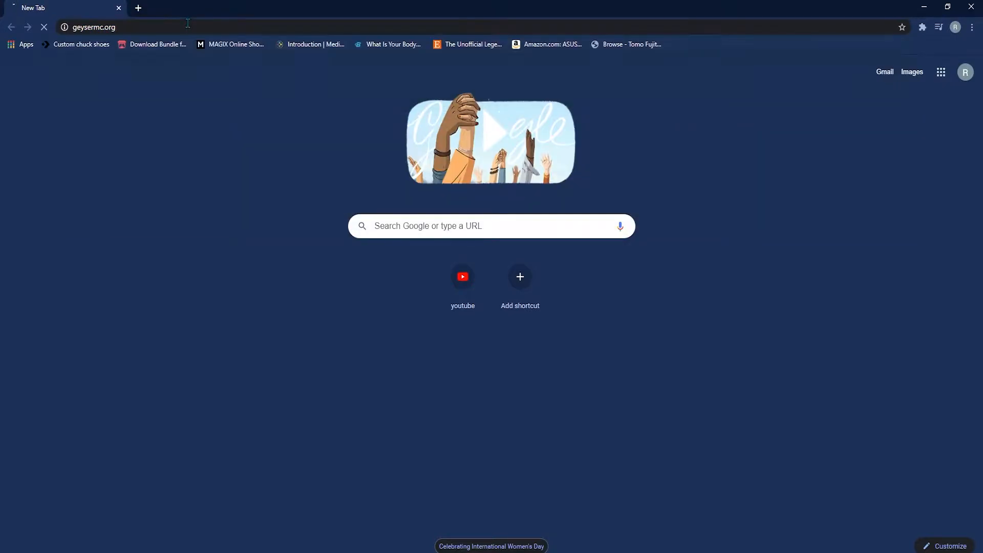
key(Enter)
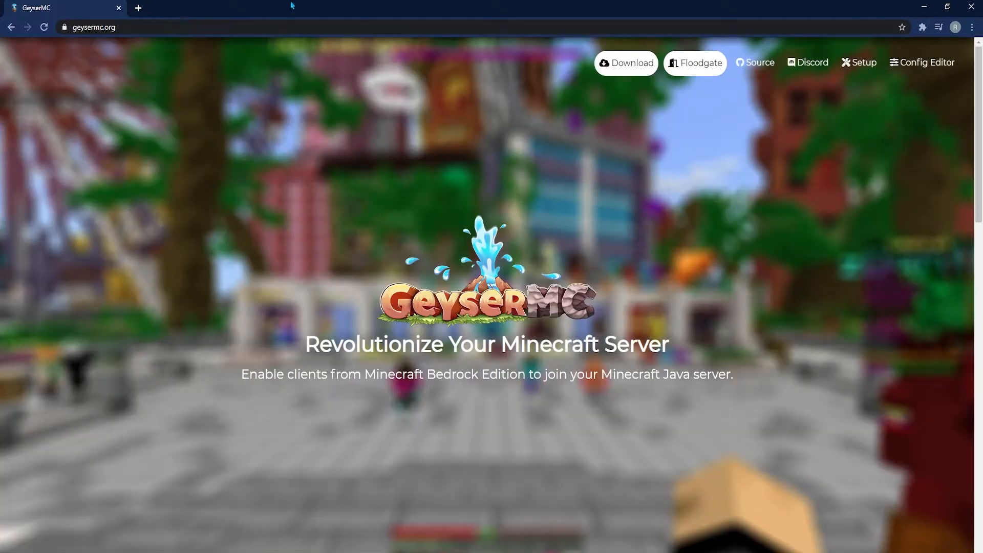
mouse_move(528, 308)
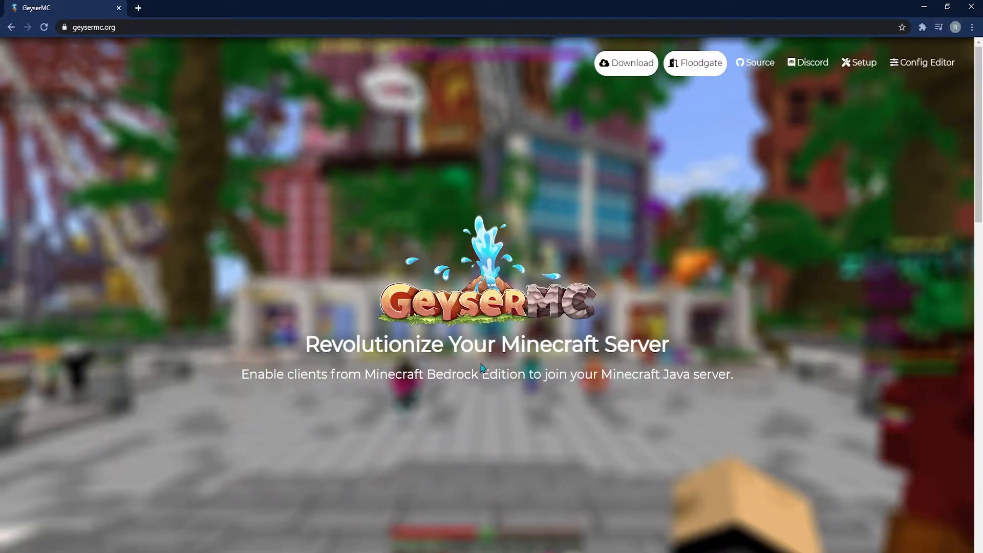
mouse_move(626, 63)
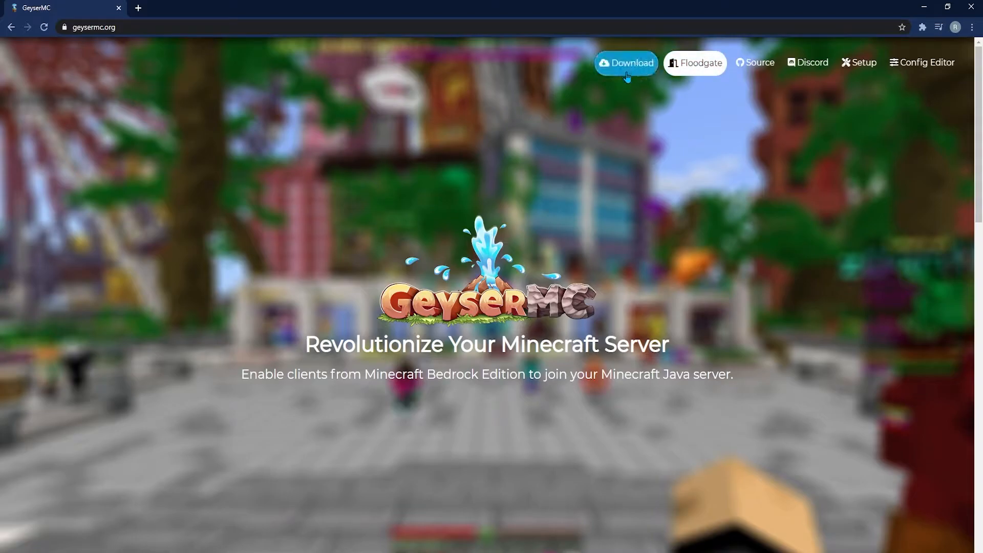
click(625, 62)
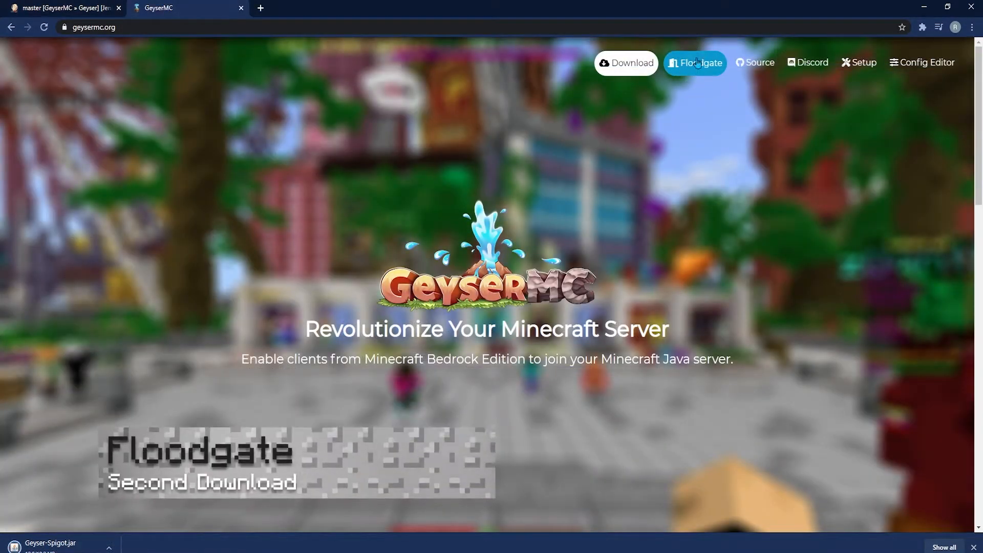
From the Floodgate project page on GitHub, reach the Floodgate page of the Geyser wiki.
click(695, 63)
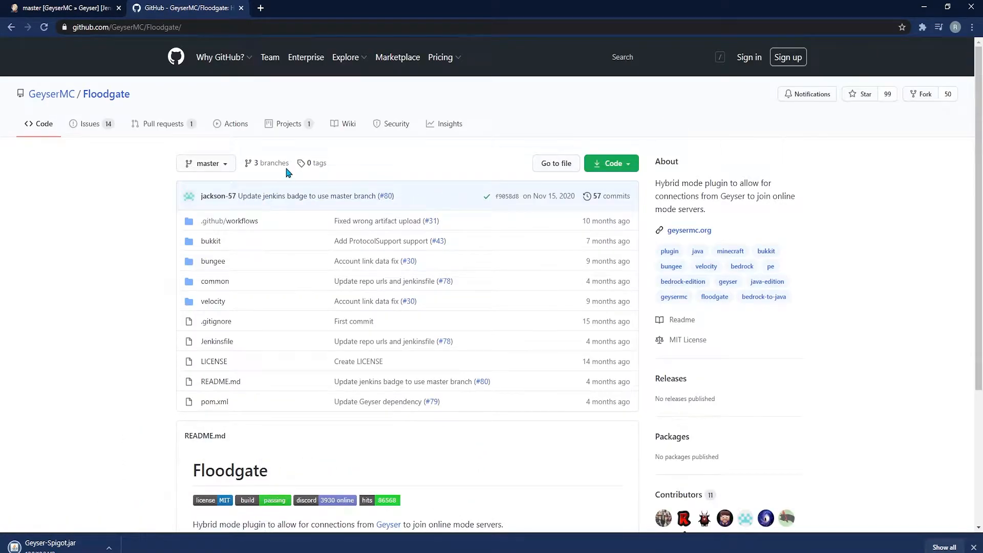
scroll(down, 3)
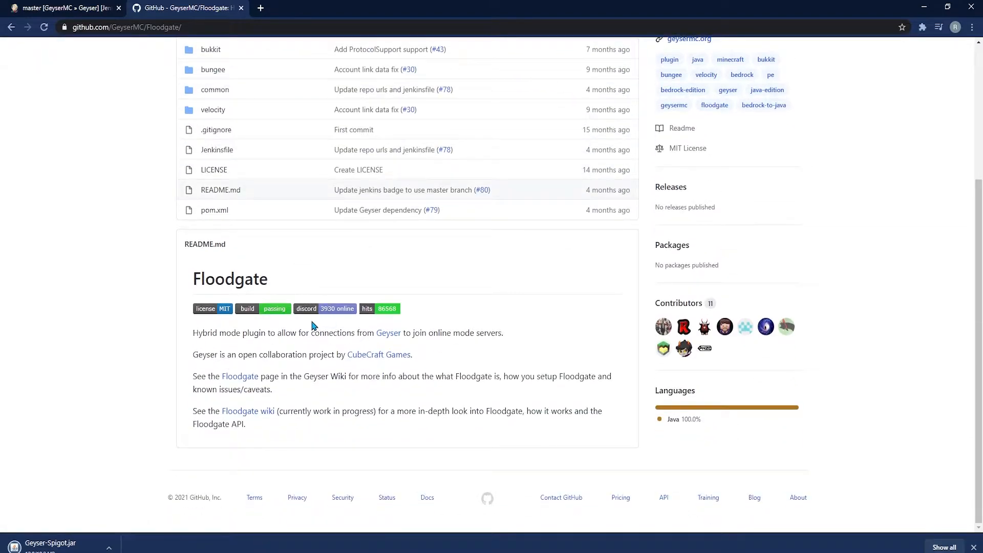
mouse_move(259, 357)
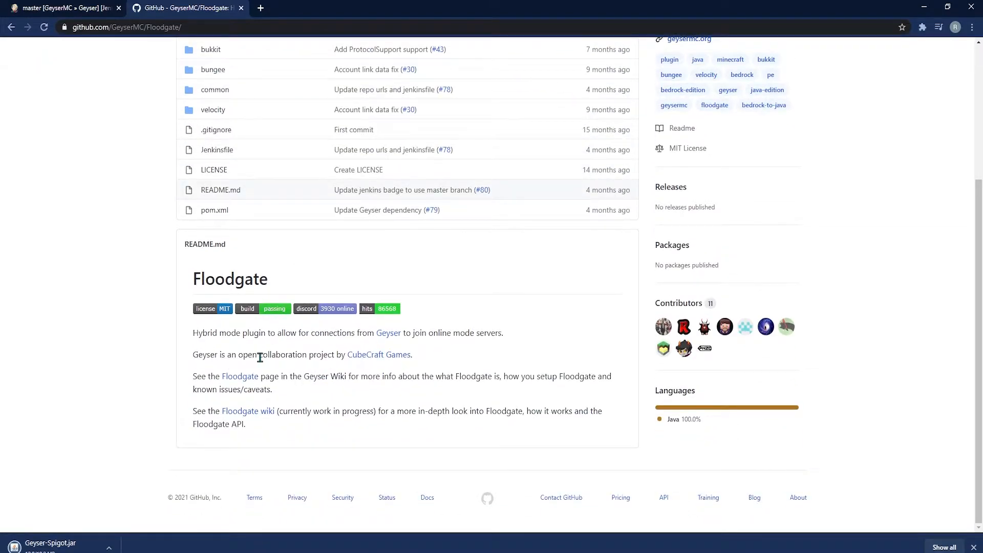
mouse_move(281, 393)
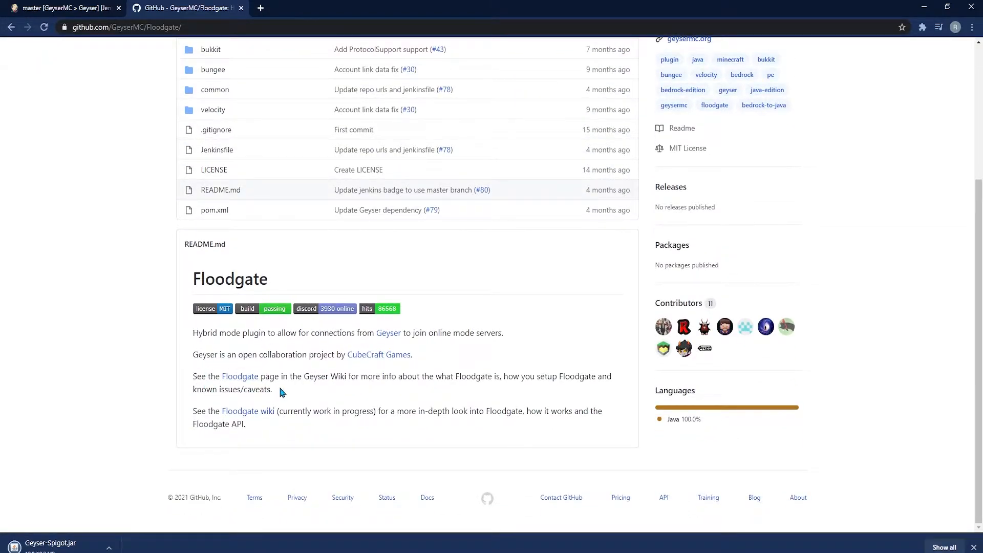
click(239, 376)
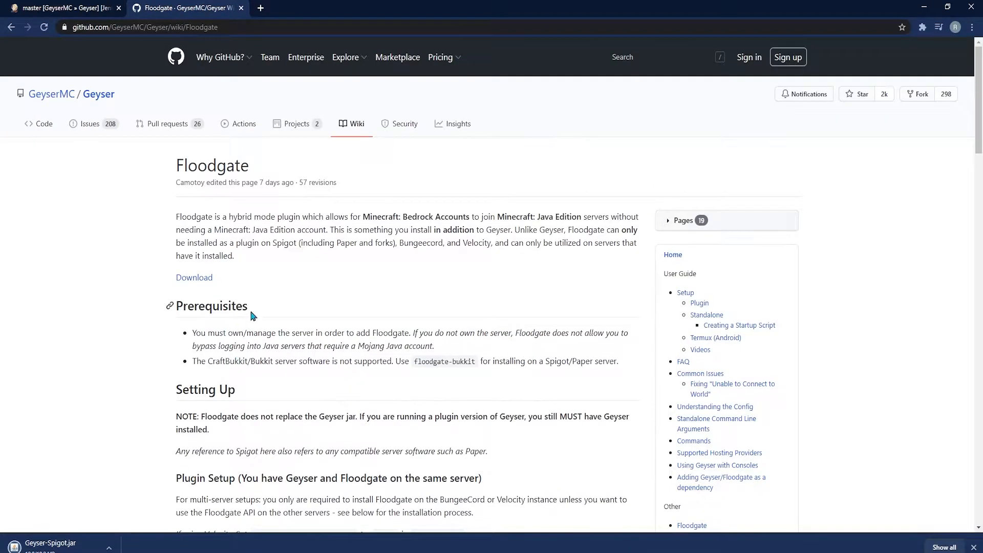
mouse_move(232, 282)
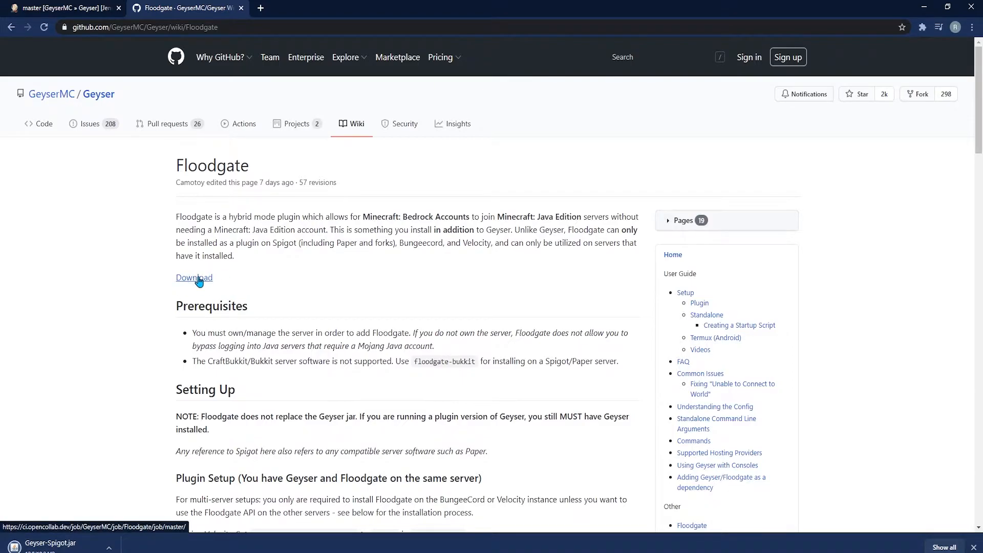
Download floodgate-bukkit.jar from the latest Jenkins build and return to the Apex Hosting panel.
click(194, 278)
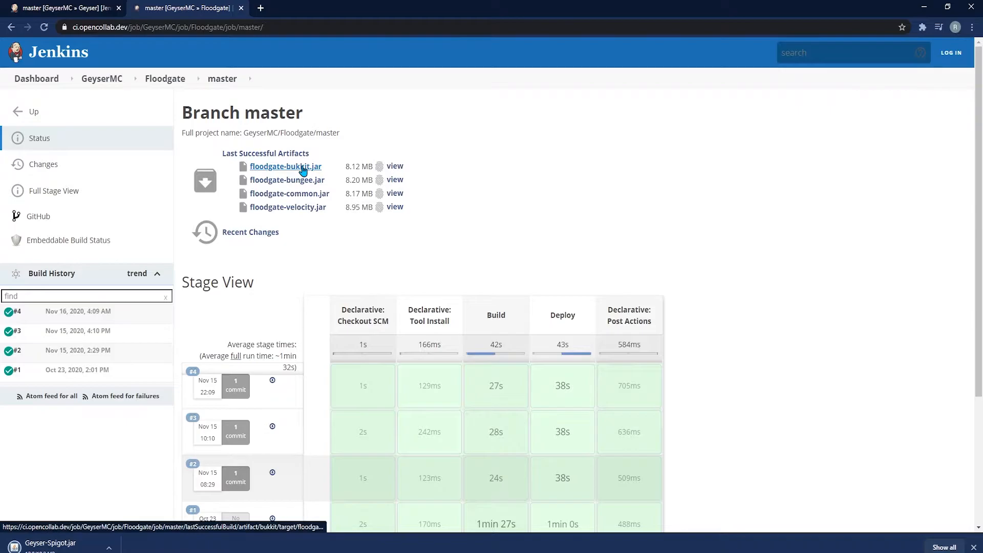
click(285, 166)
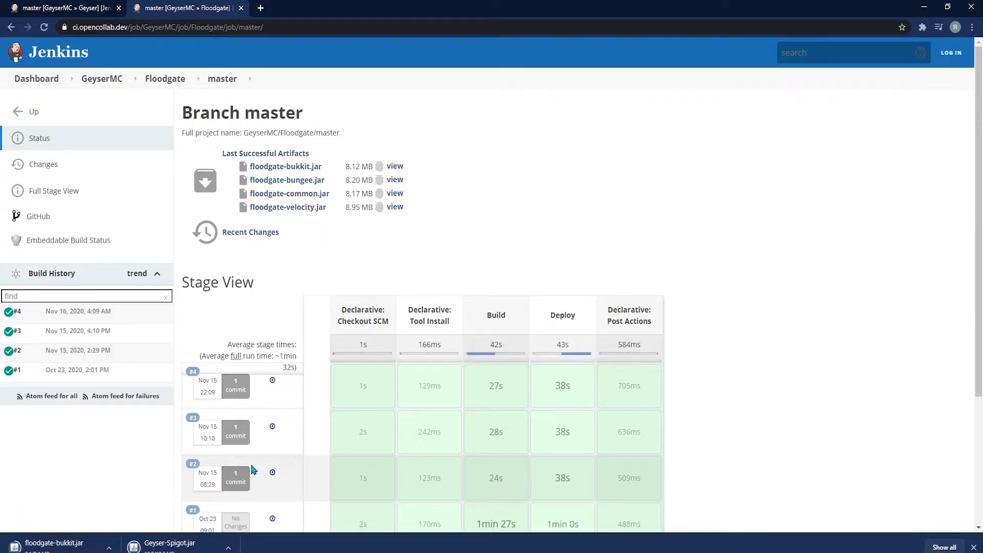
click(60, 7)
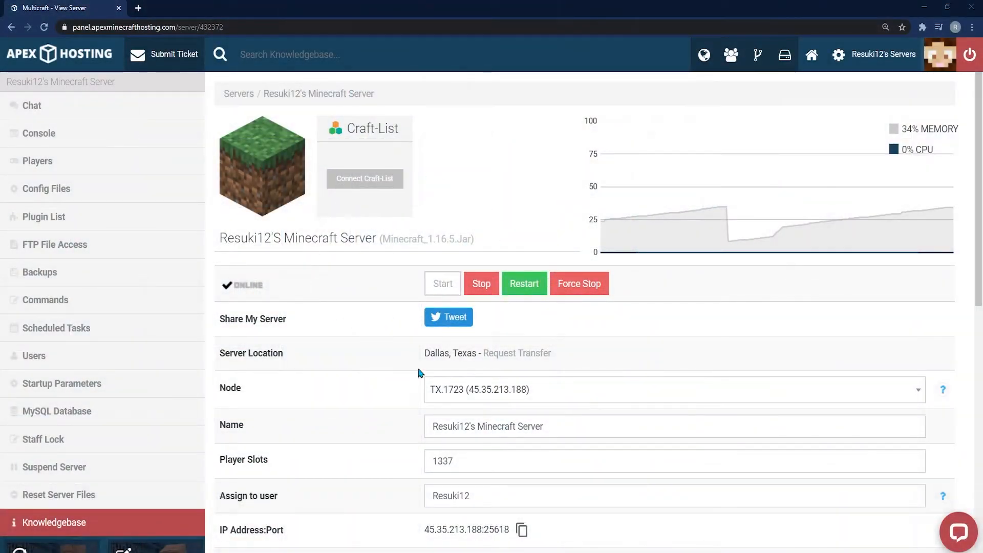
mouse_move(483, 283)
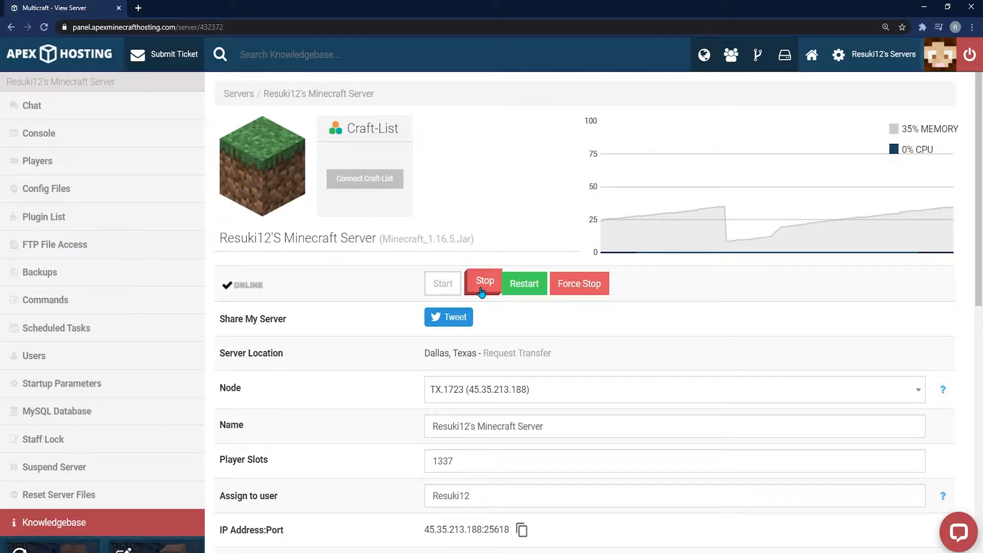
Stop the server, change its jar to Paper 1.16.5 and create a new world for it.
click(484, 283)
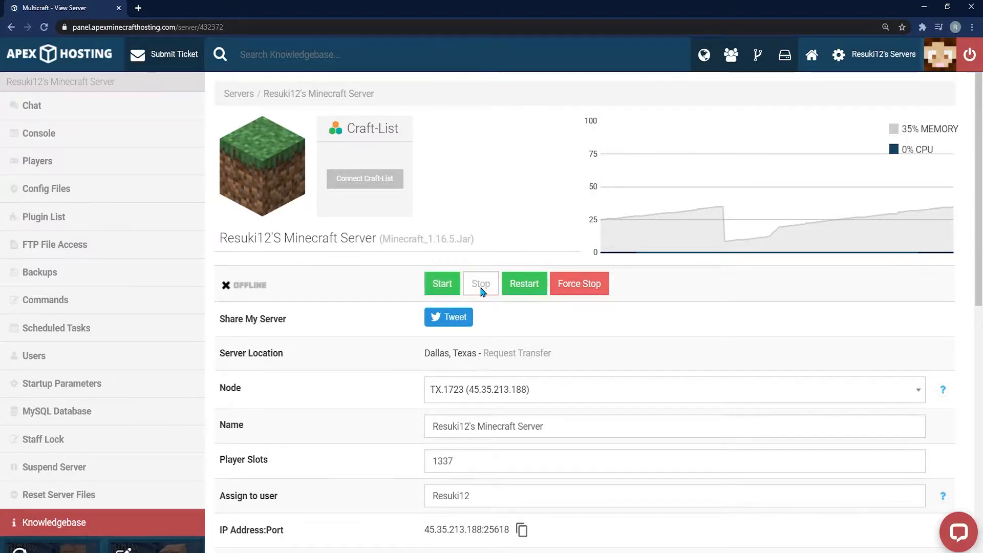
scroll(down, 3)
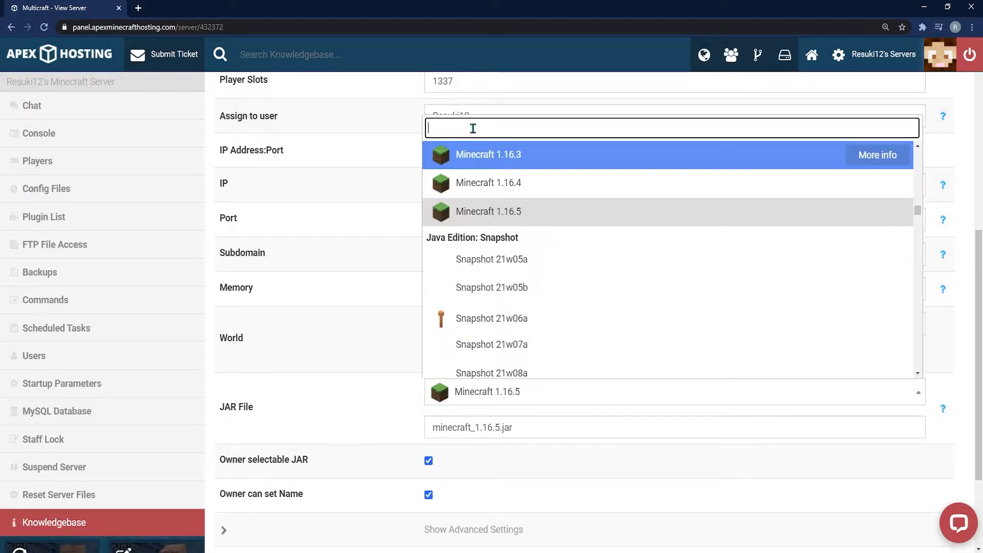
text(paper)
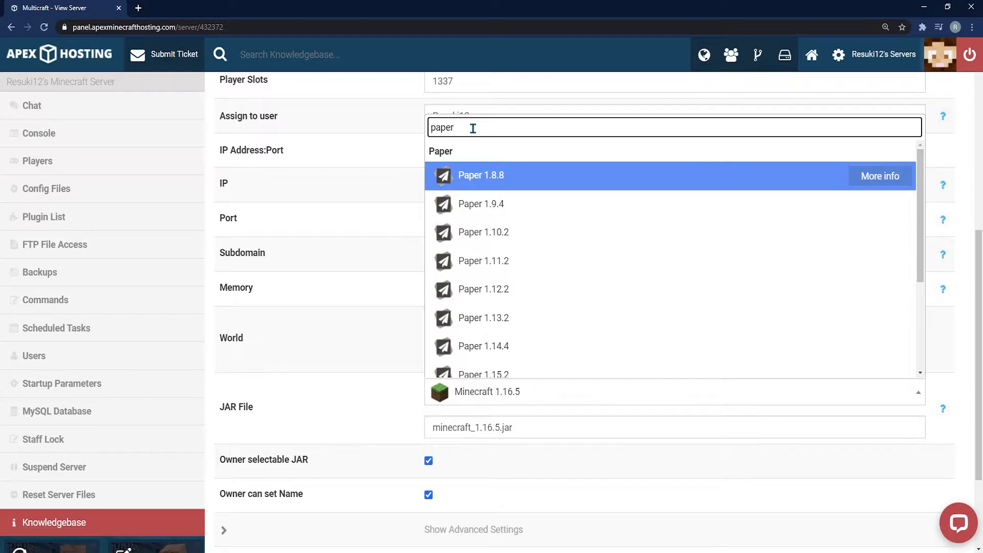
scroll(down, 3)
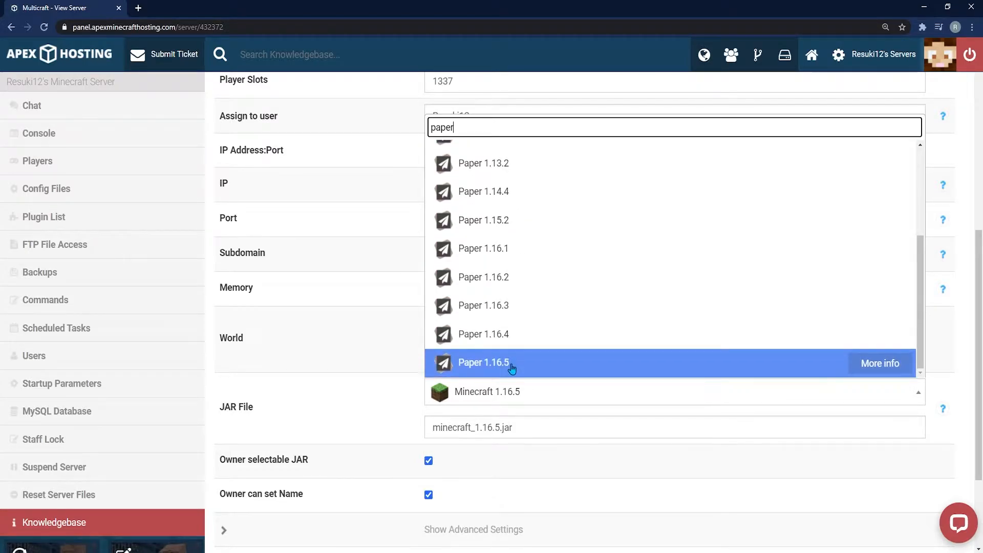
click(483, 363)
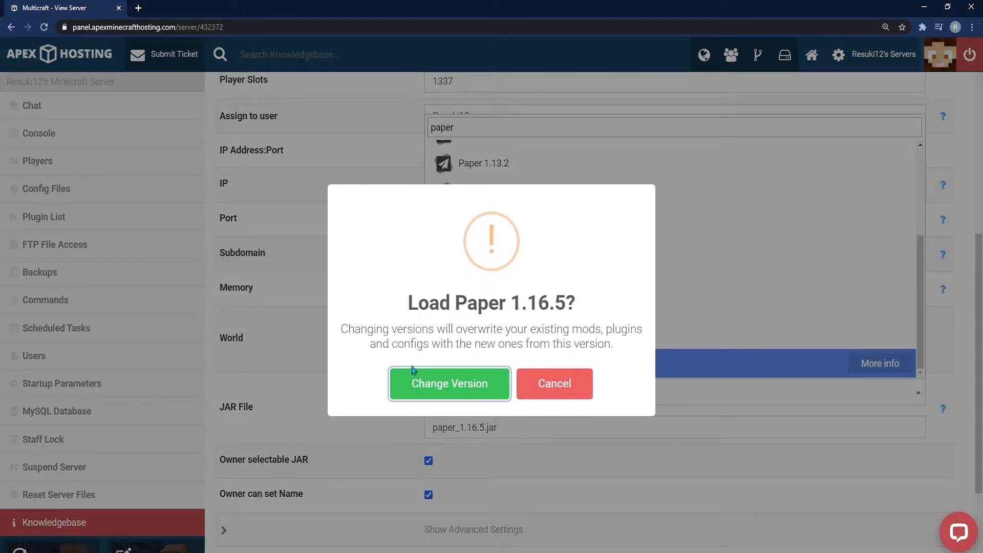
click(449, 383)
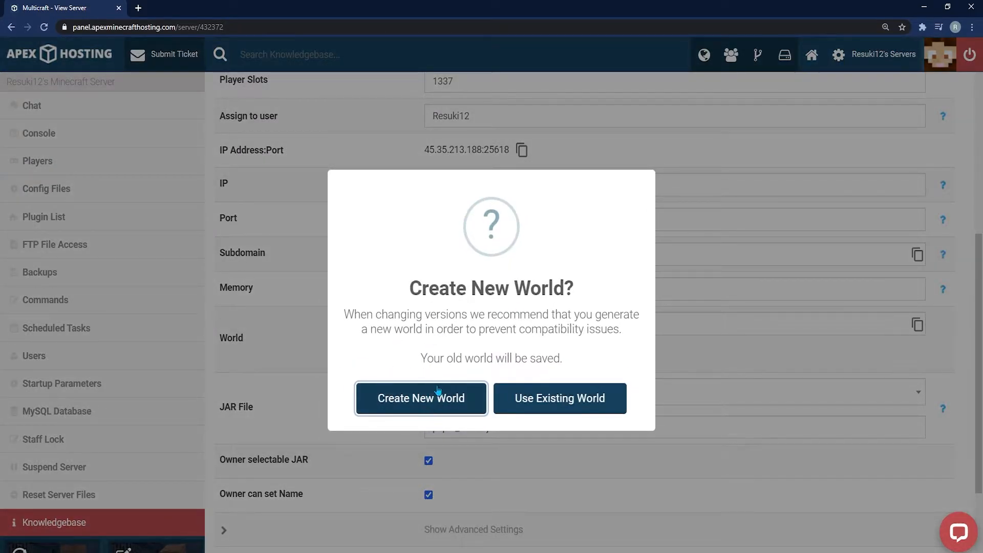
click(421, 398)
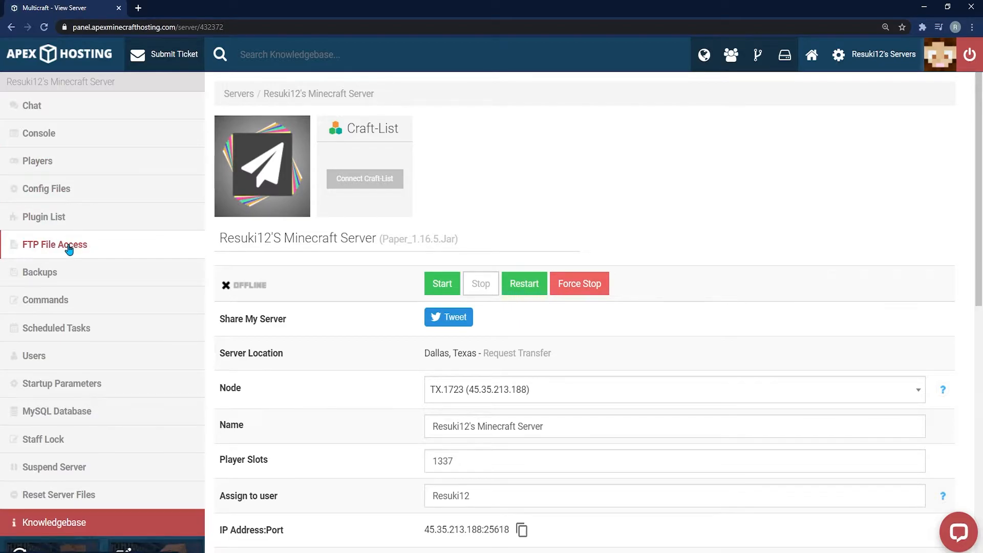
Log into FTP File Access with the panel password and enter the server's plugins folder.
click(54, 245)
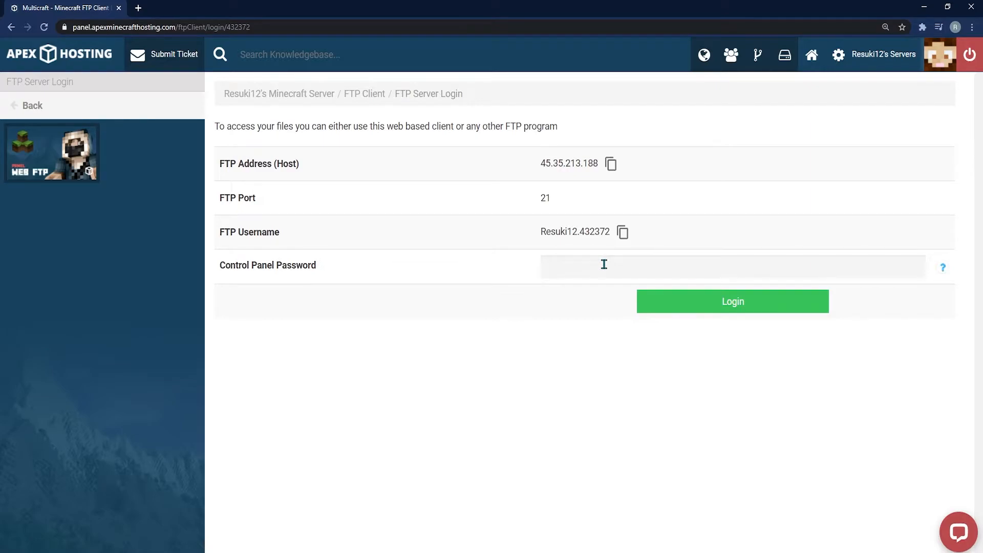
text(•)
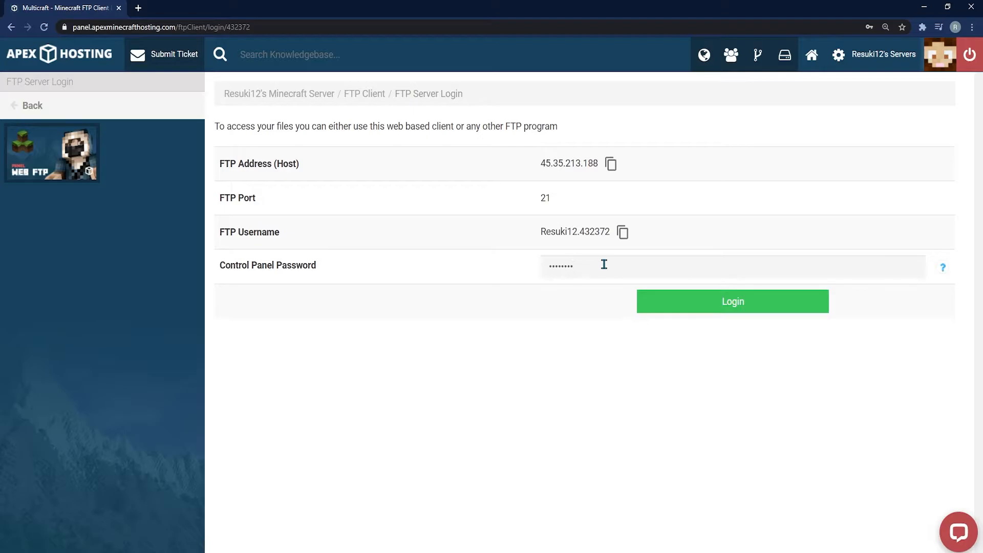
text(password)
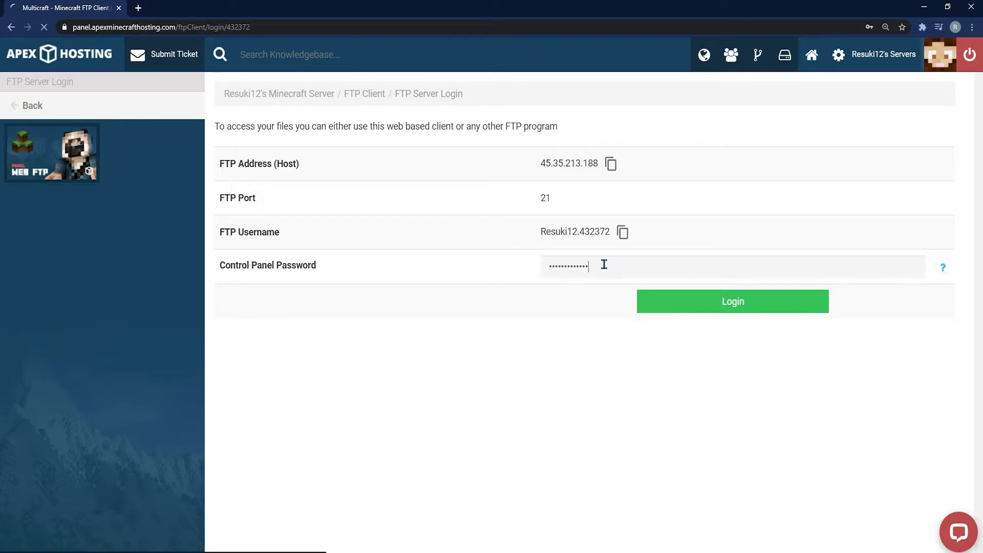
click(732, 301)
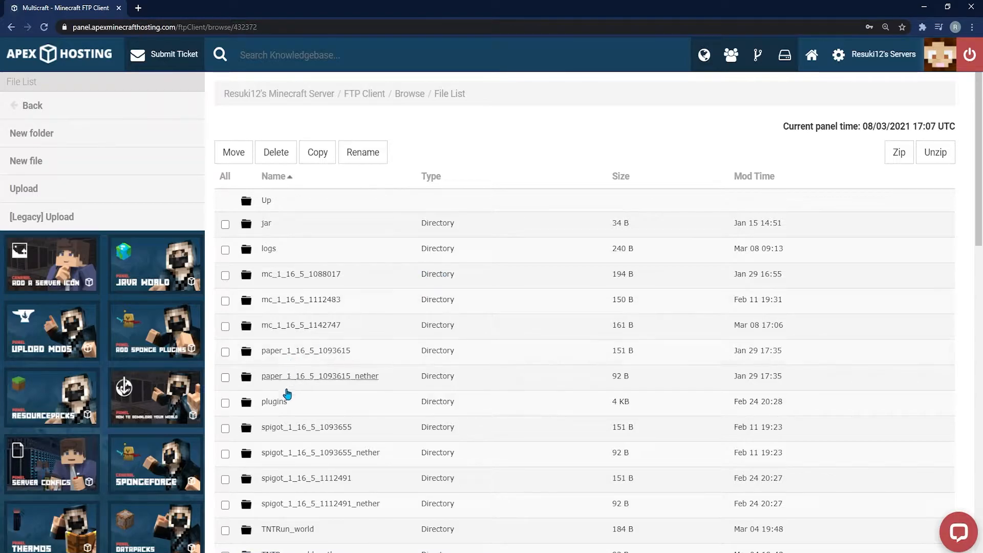
scroll(down, 3)
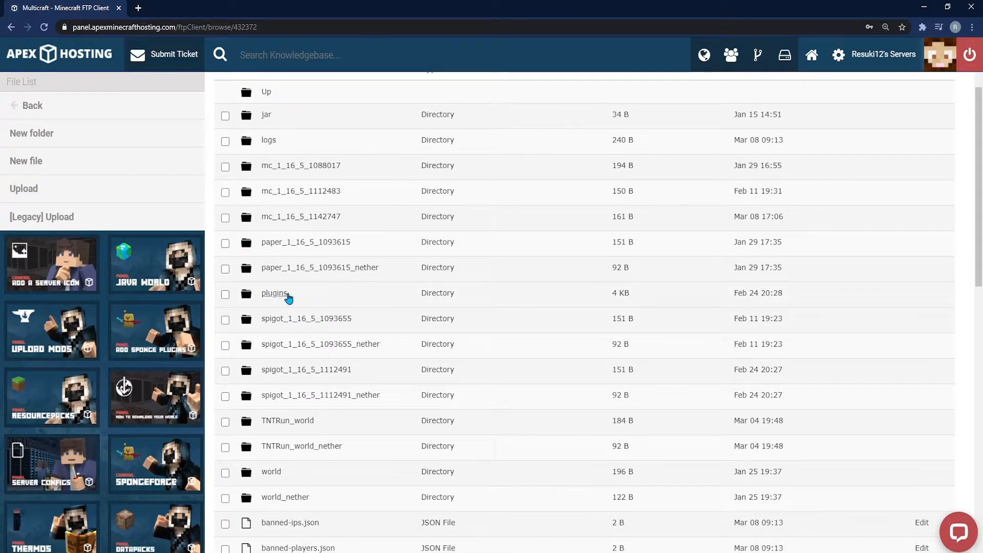
click(275, 293)
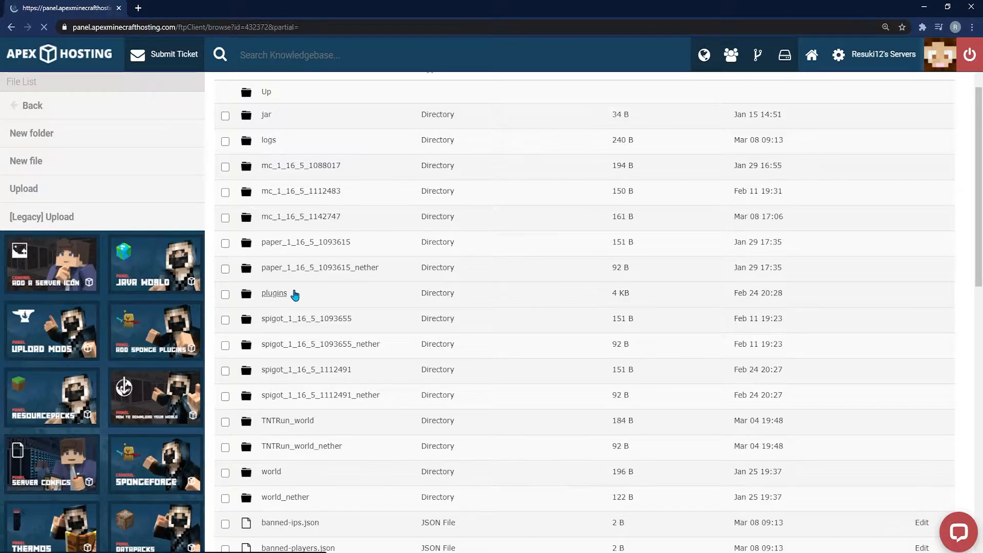
click(274, 293)
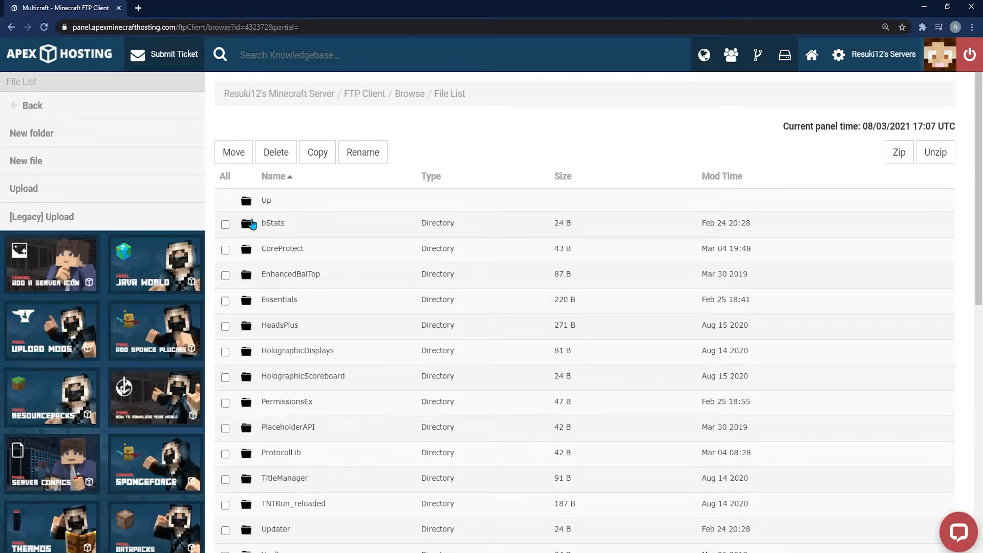
mouse_move(23, 189)
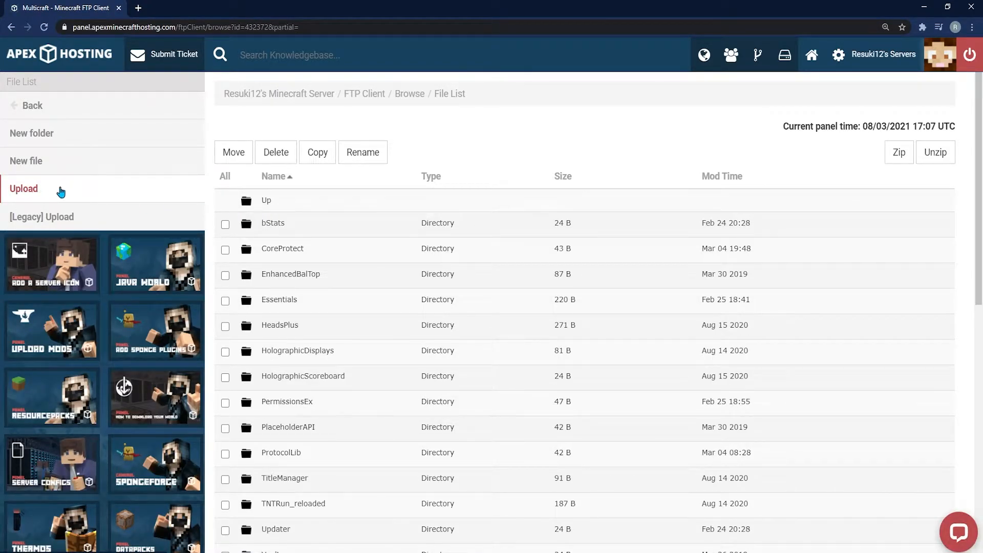
Upload floodgate-bukkit.jar and Geyser-Spigot.jar from Downloads into the plugins folder.
click(24, 189)
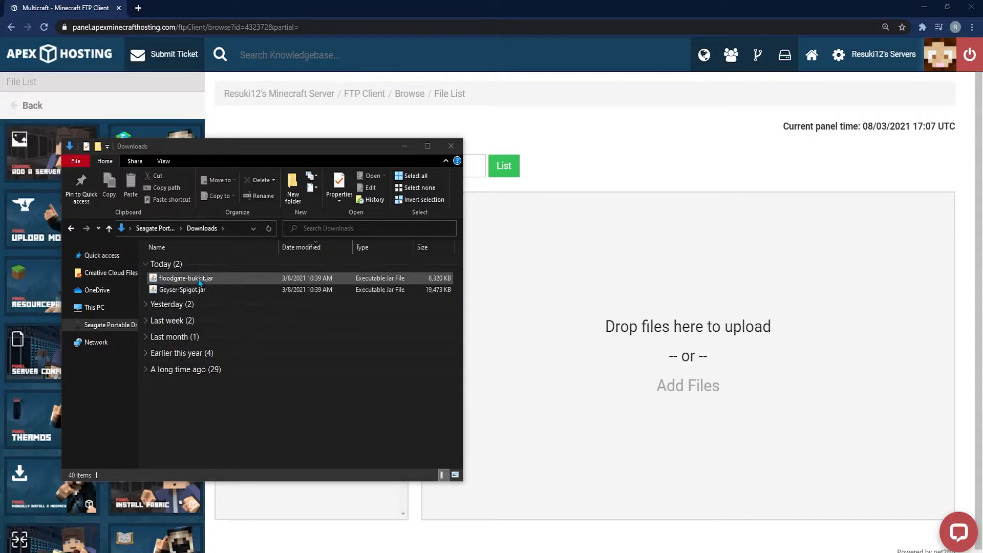
click(186, 278)
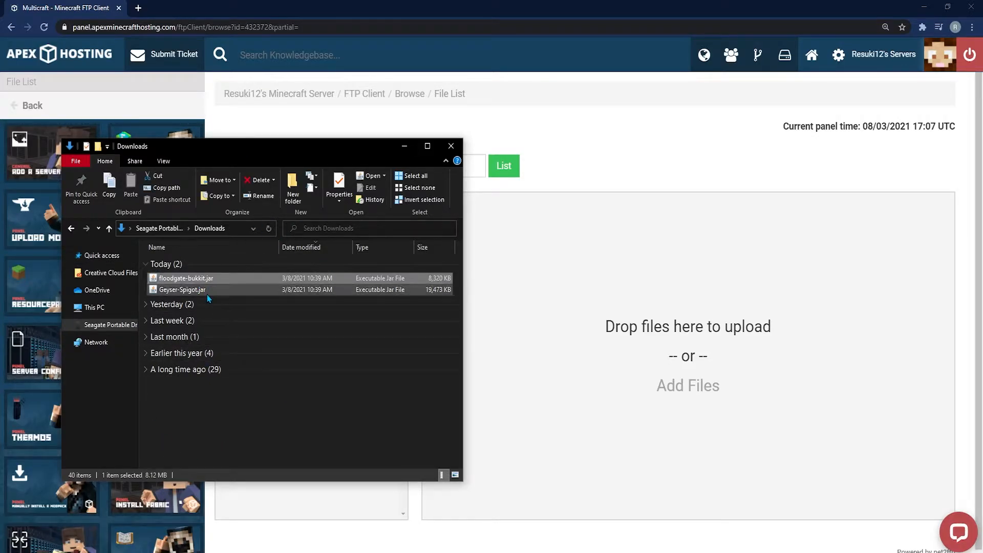
drag(182, 289, 703, 326)
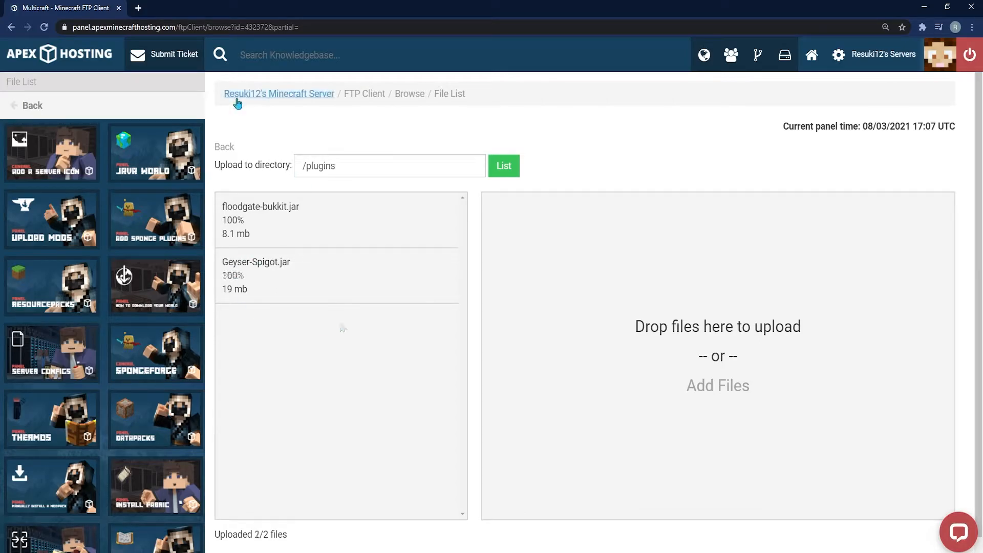
Start the server to generate plugin files, stop it again, and go back to FTP File Access.
click(278, 93)
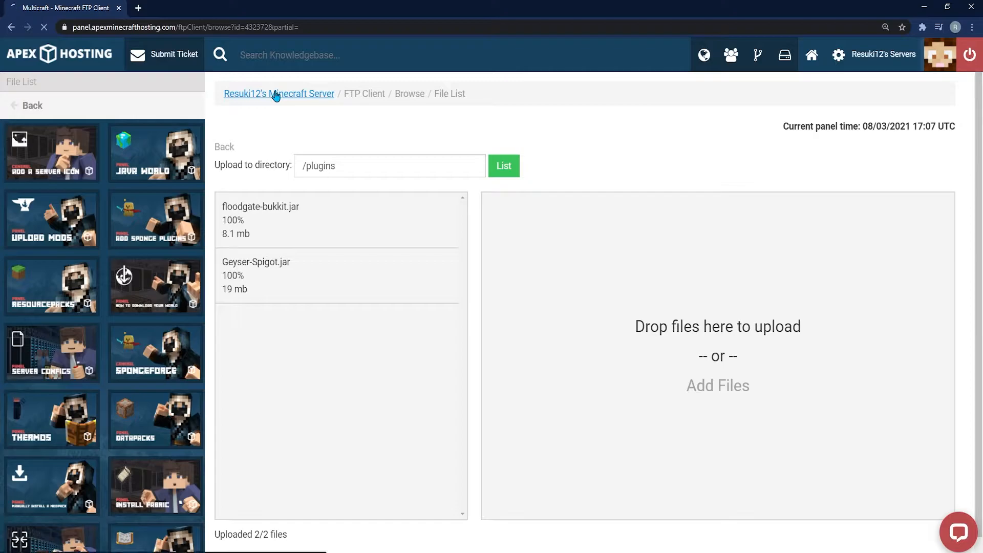
click(279, 93)
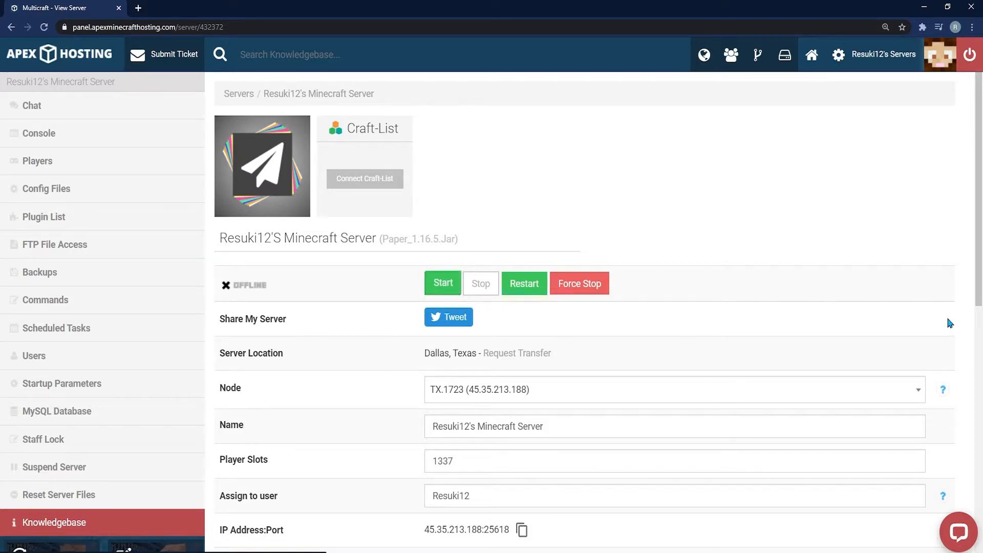
click(443, 283)
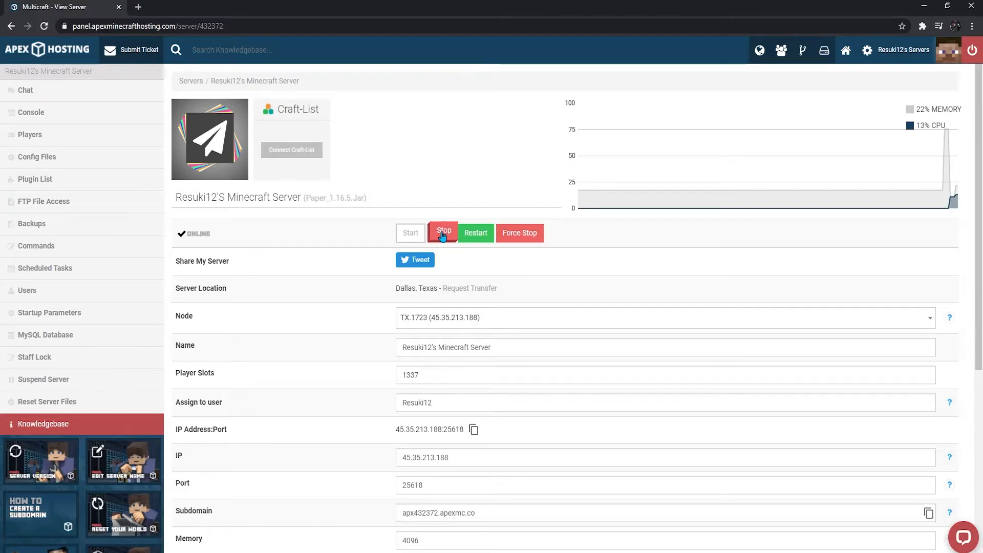
click(442, 233)
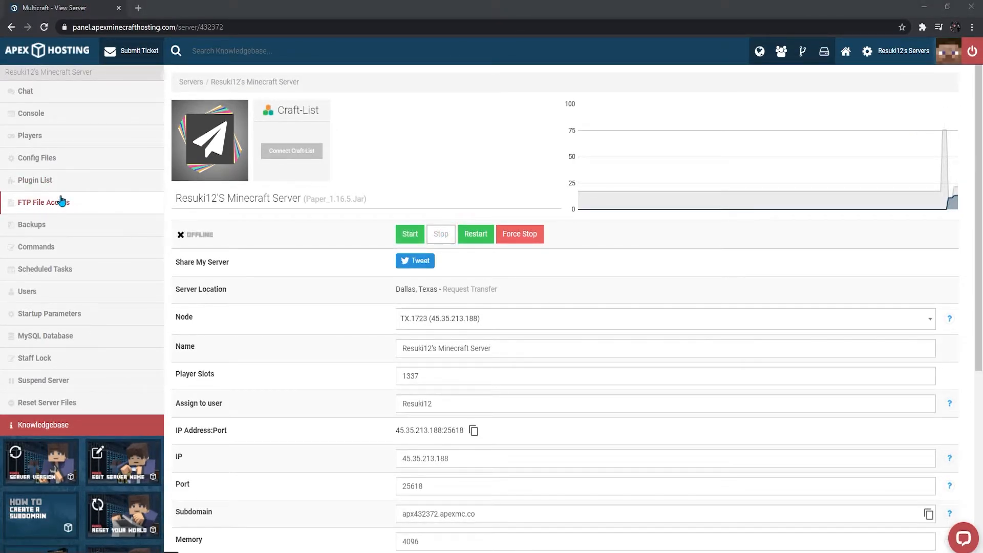
click(43, 202)
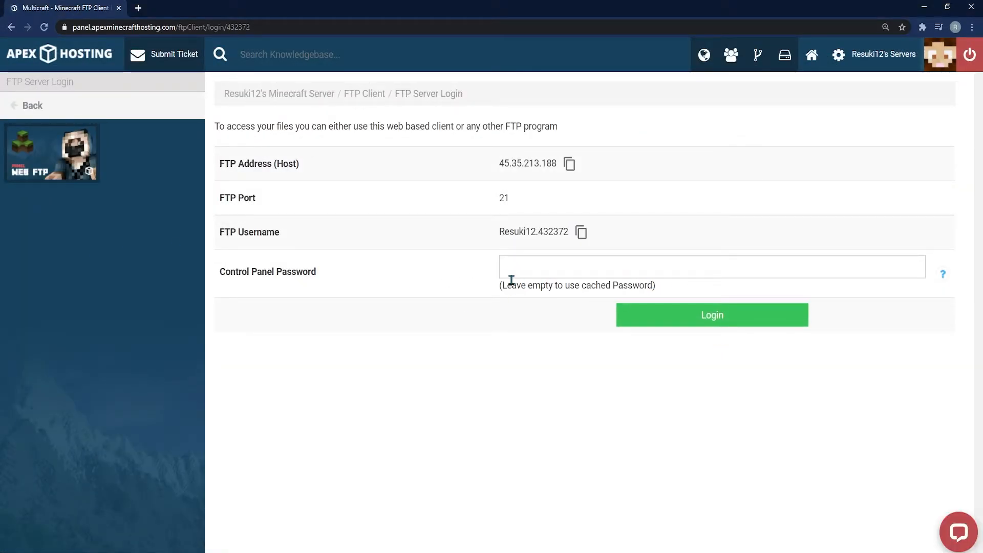
Log back in, go into plugins/Geyser-Spigot and edit config.yml.
click(711, 314)
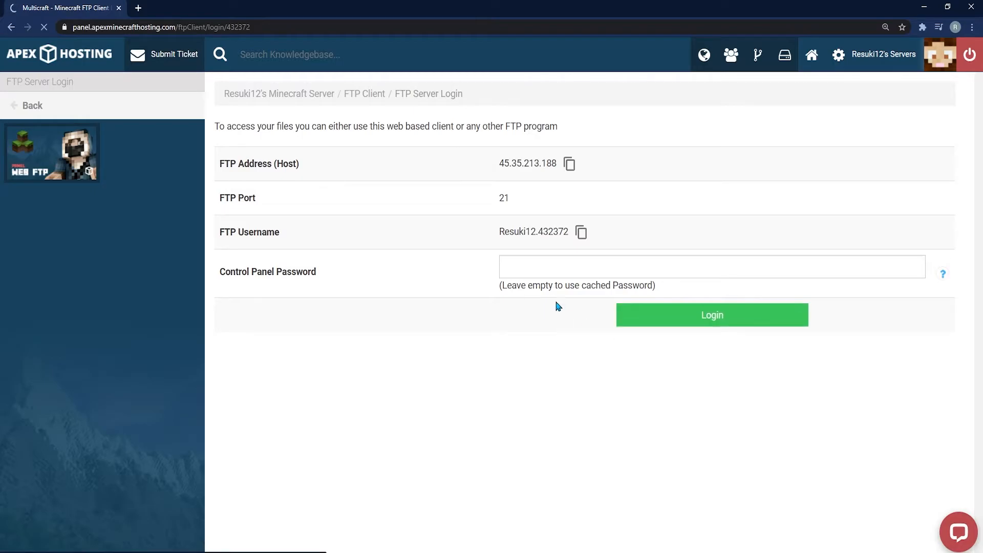
click(711, 314)
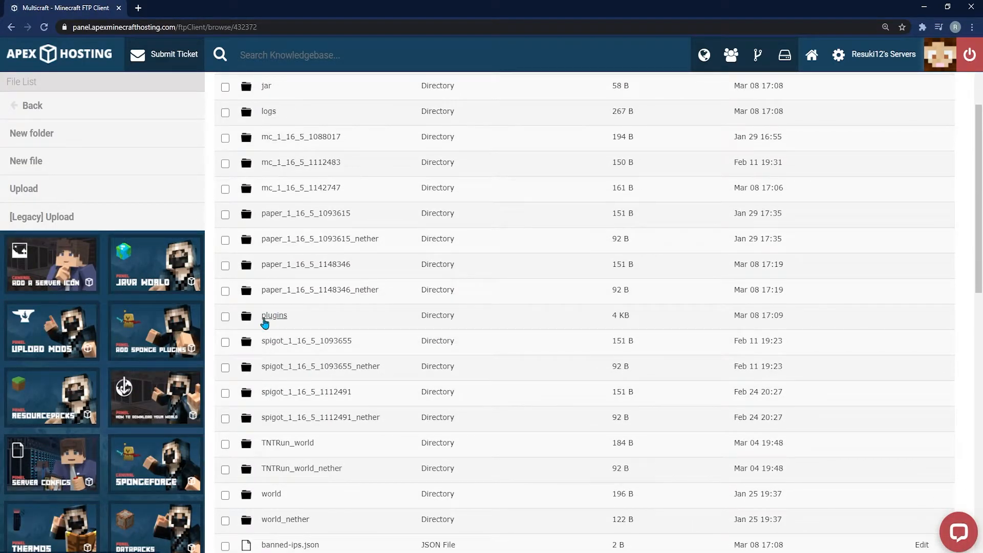
click(274, 314)
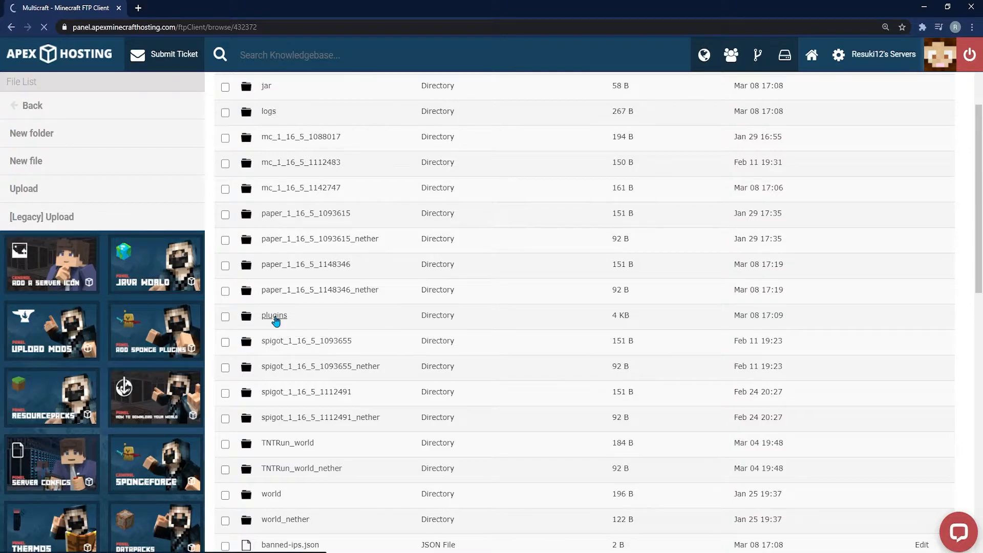
click(274, 315)
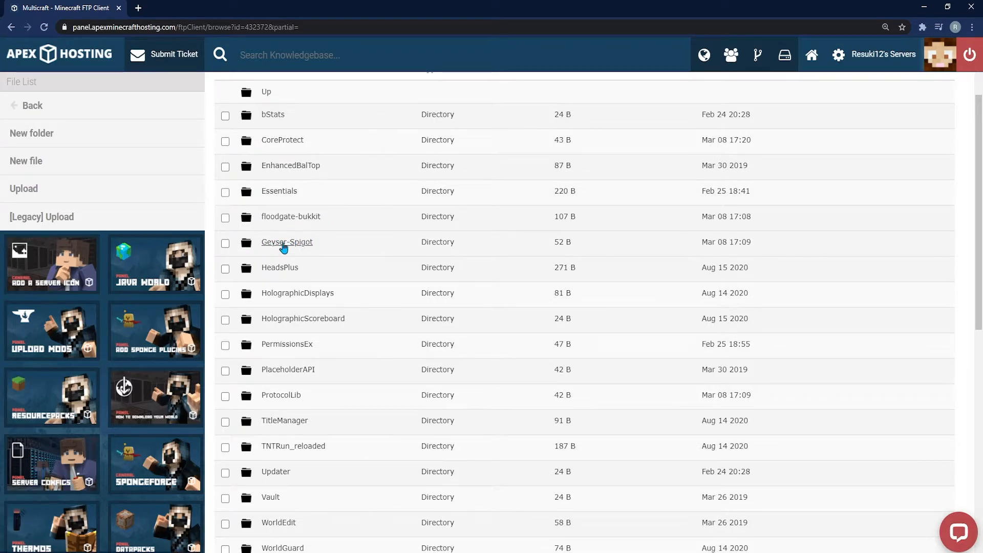
click(286, 242)
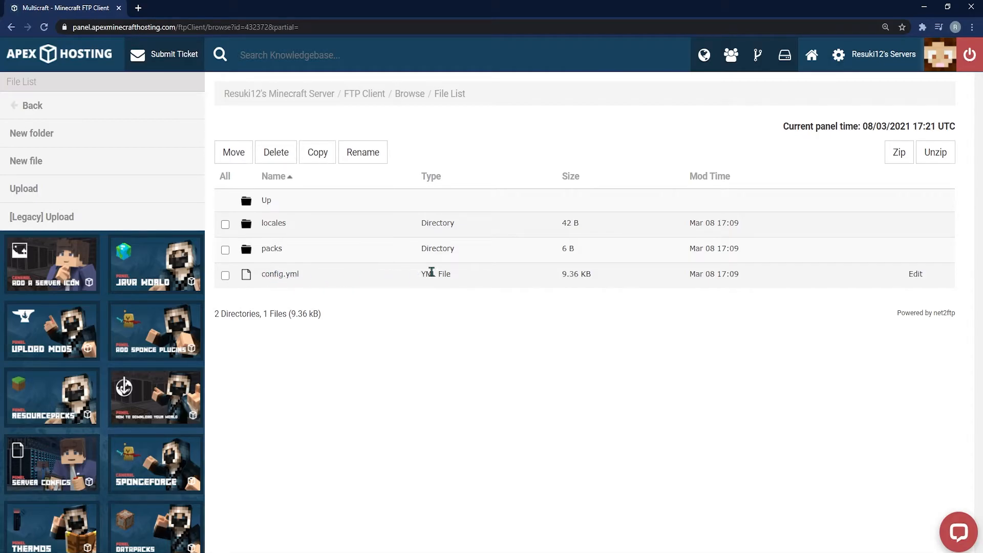
mouse_move(922, 290)
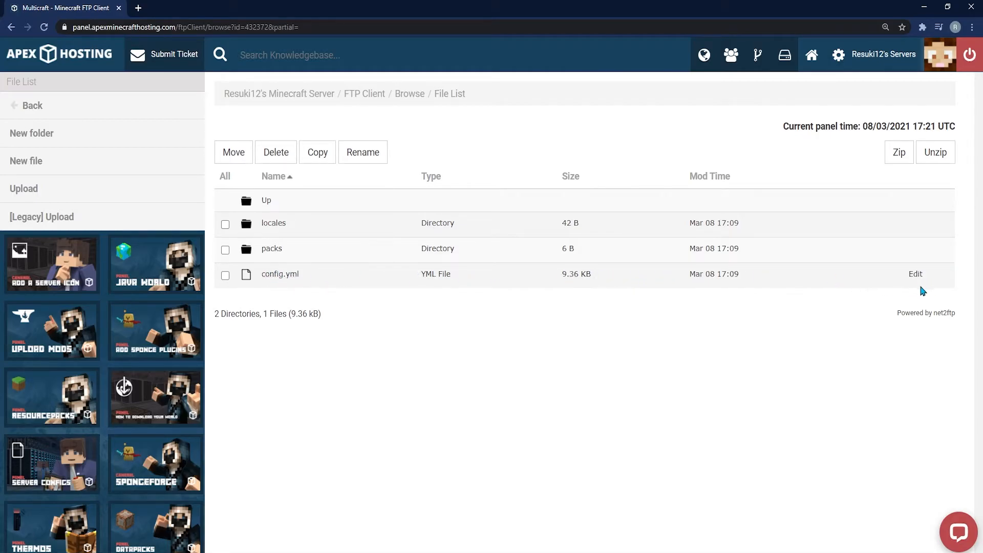
click(915, 274)
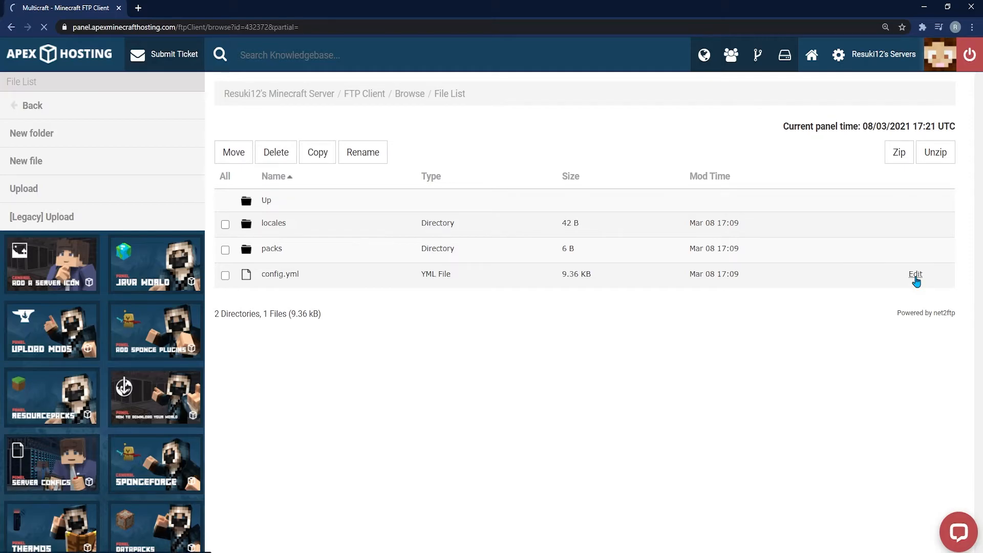
click(915, 274)
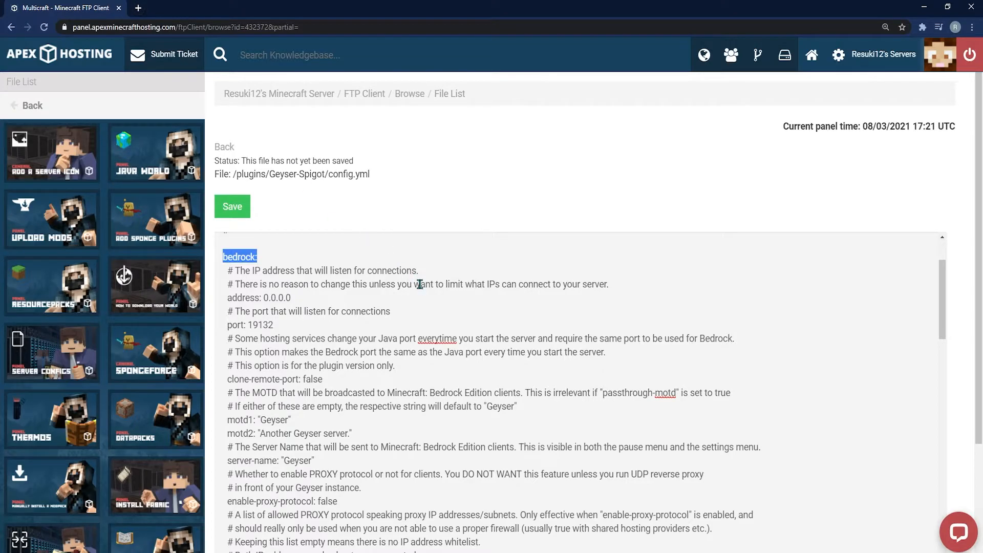
mouse_move(616, 316)
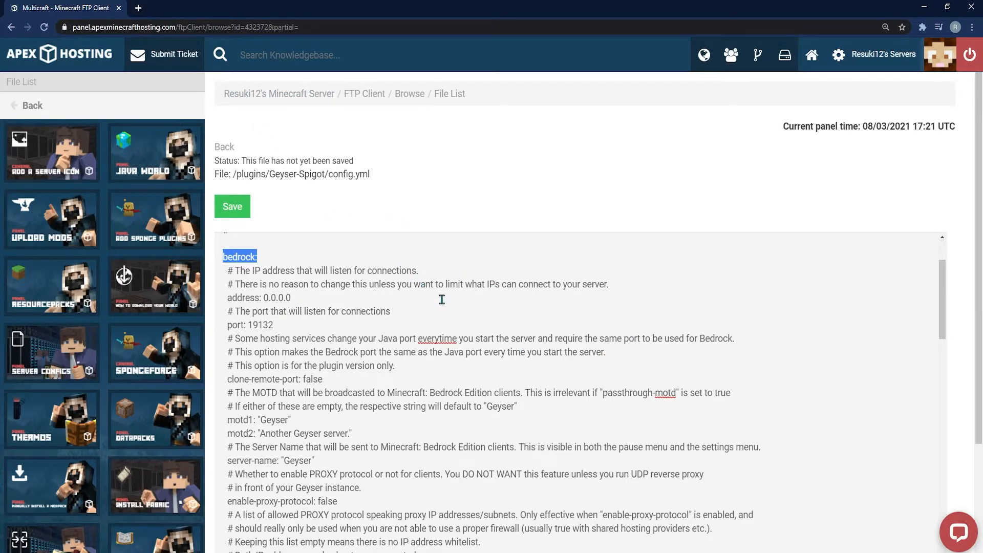
In a second tab, show the server overview and select its IP address 45.35.213.188.
click(260, 7)
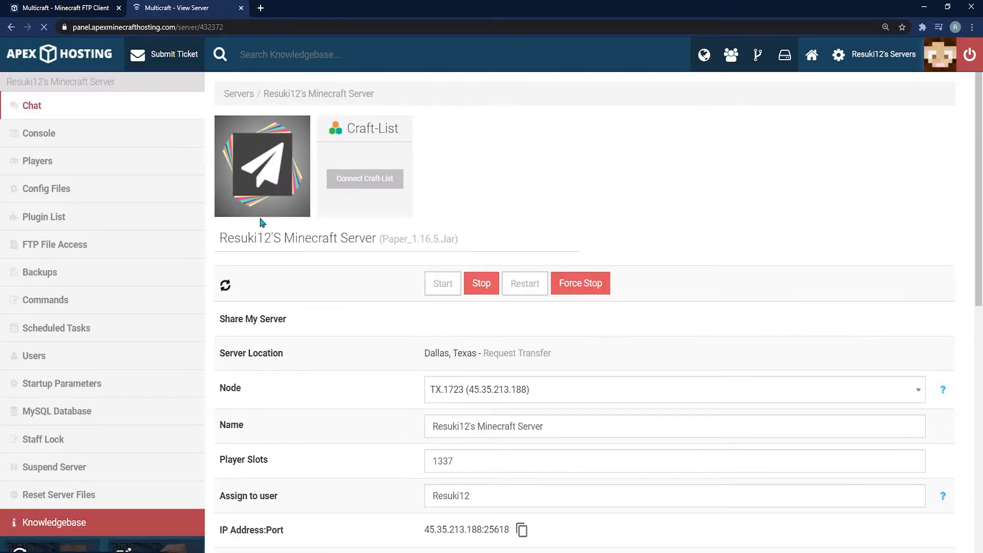
scroll(down, 3)
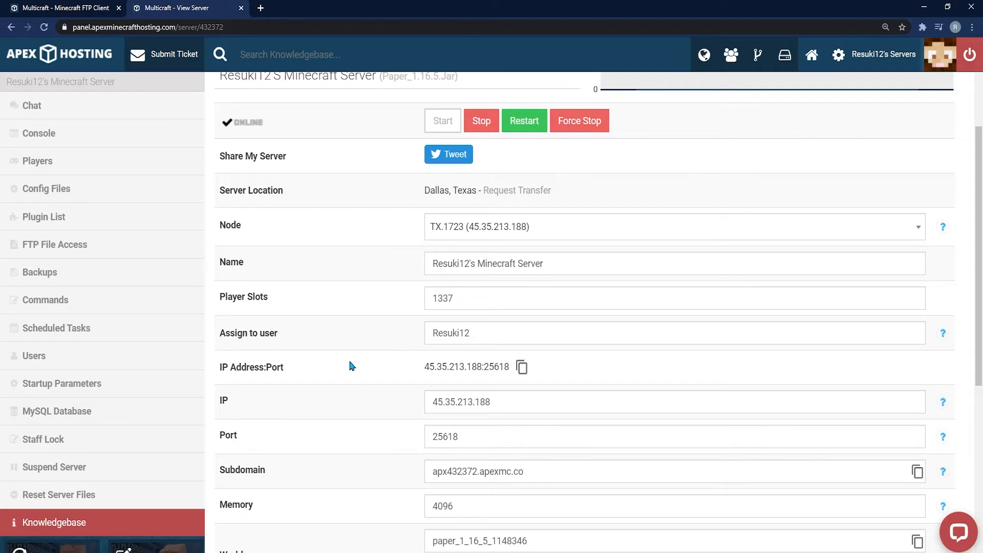
mouse_move(403, 366)
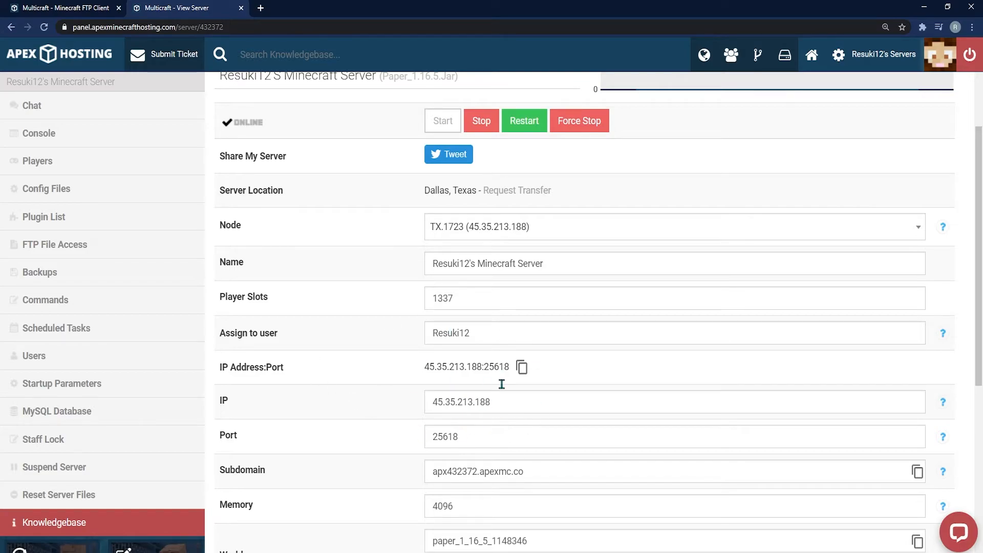
double_click(460, 401)
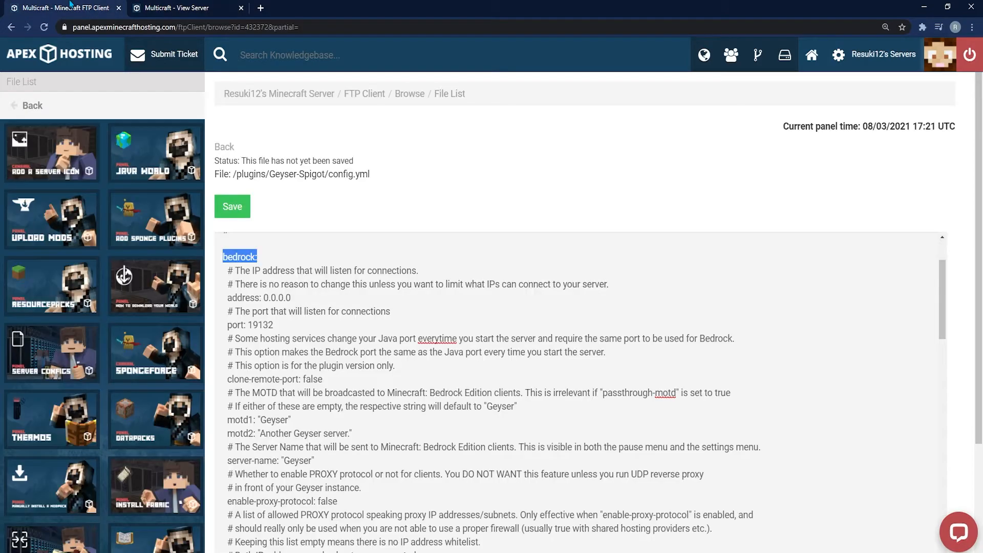
Set the bedrock section to address 45.35.213.188 and port 19998 in config.yml.
click(303, 301)
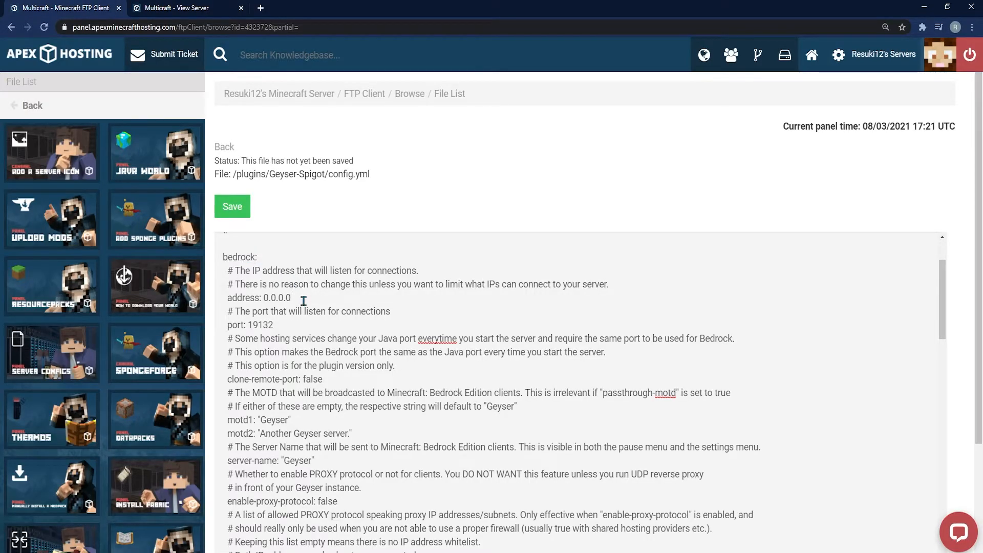
text(45.35.213.188)
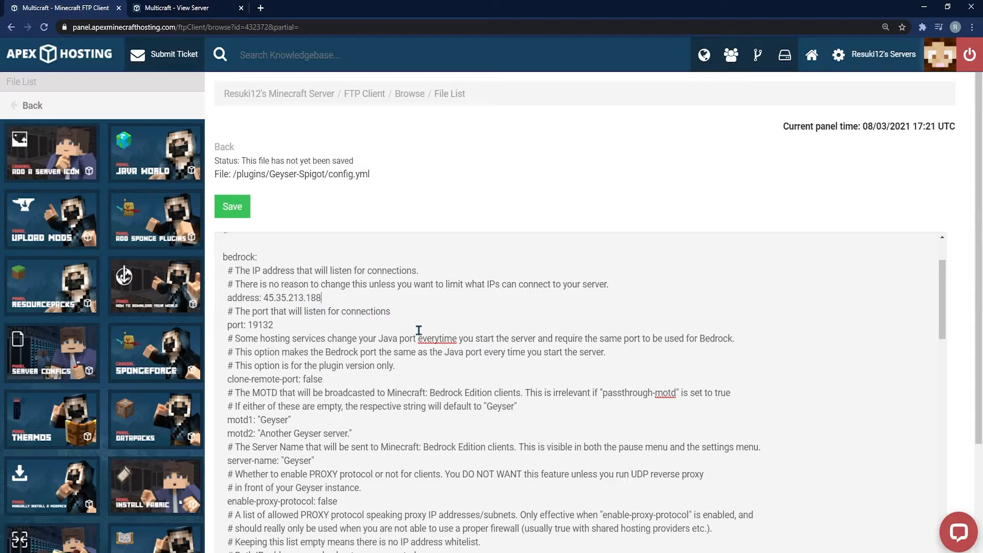
scroll(down, 3)
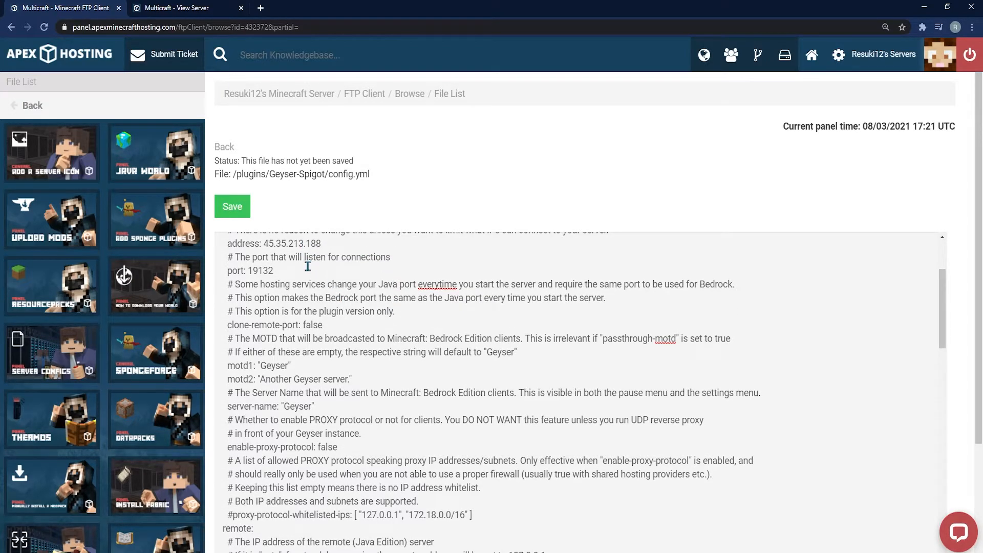
key(Backspace)
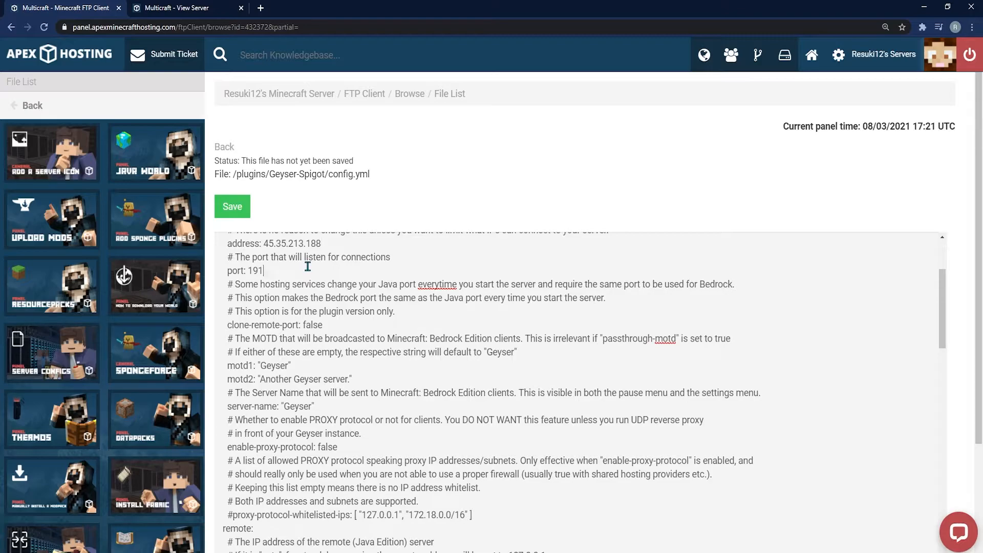
key(Backspace)
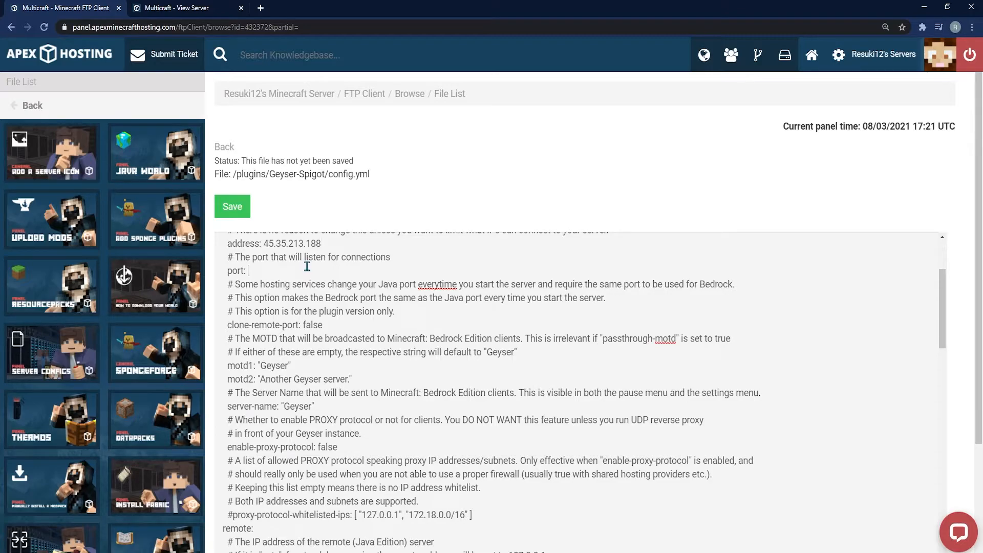
text(19998)
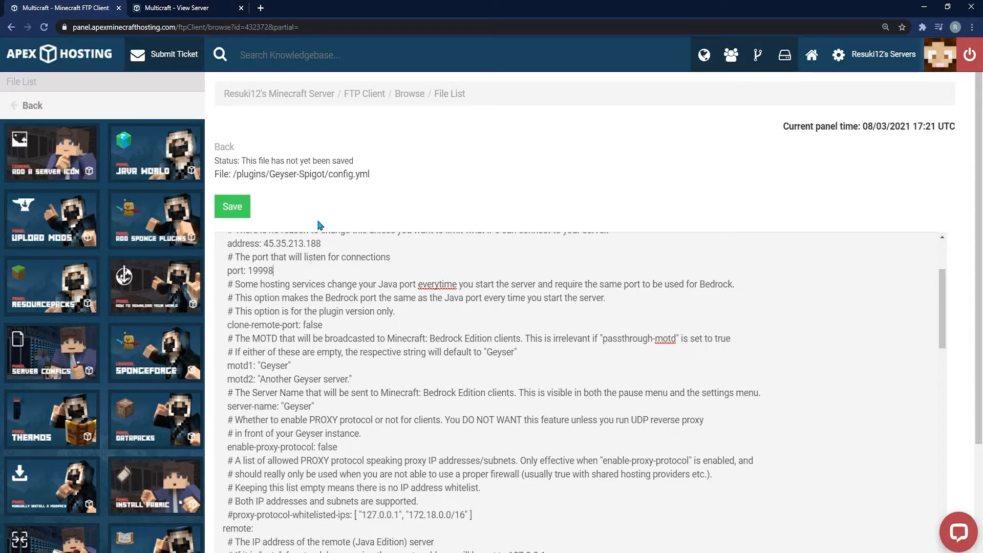
scroll(down, 3)
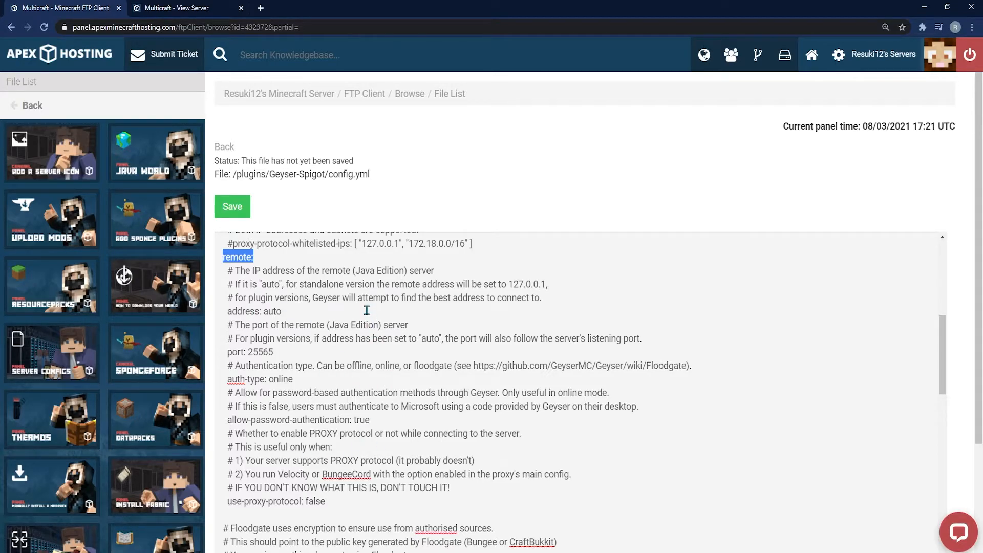
Set Geyser's remote Java port in config.yml to 25618, matching the server's port.
click(274, 352)
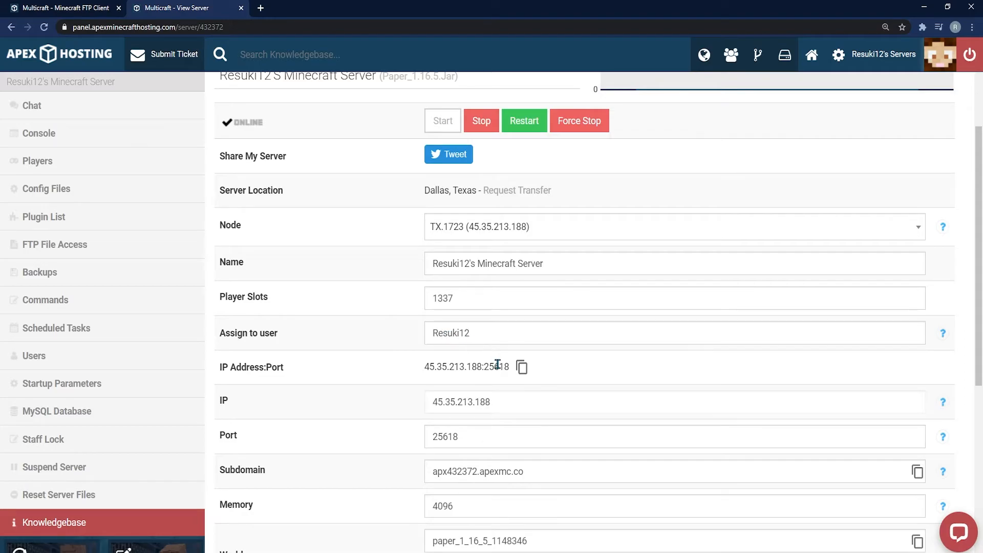
double_click(498, 367)
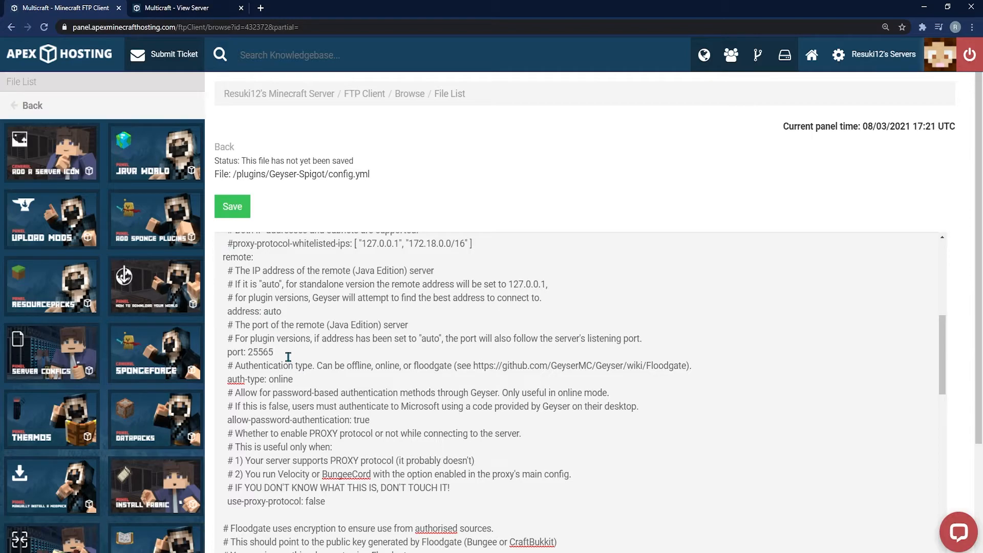
text(25618)
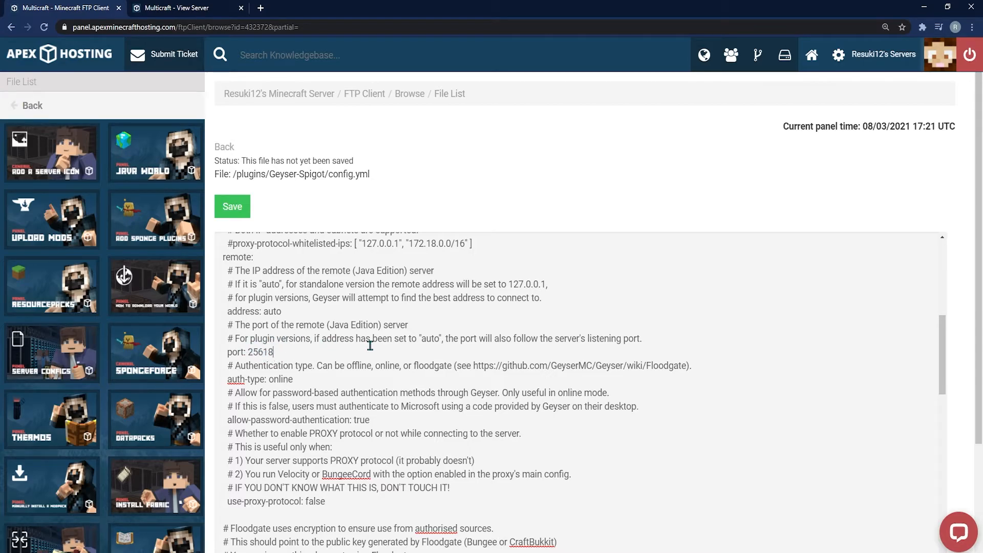
Change the auth-type value further down the config to floodgate.
scroll(down, 3)
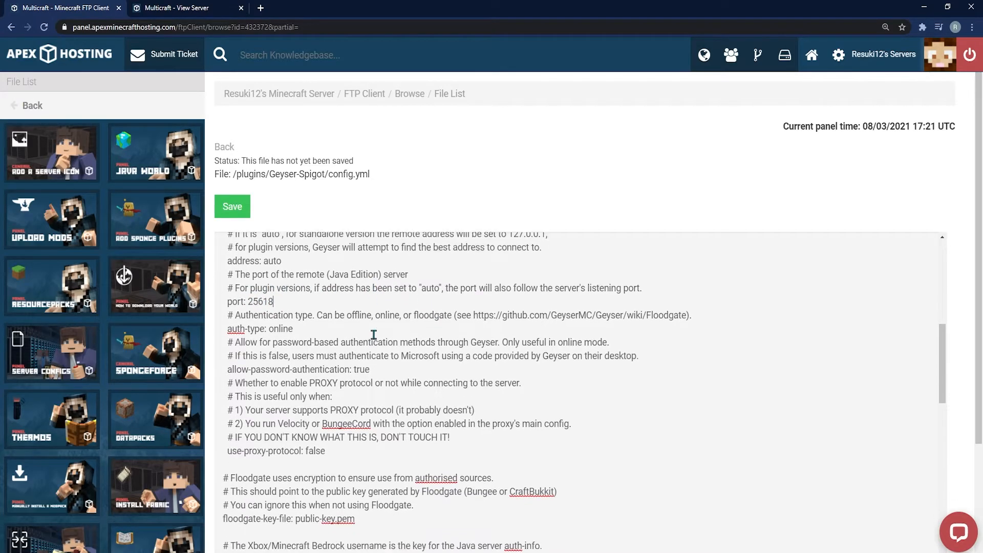
scroll(down, 3)
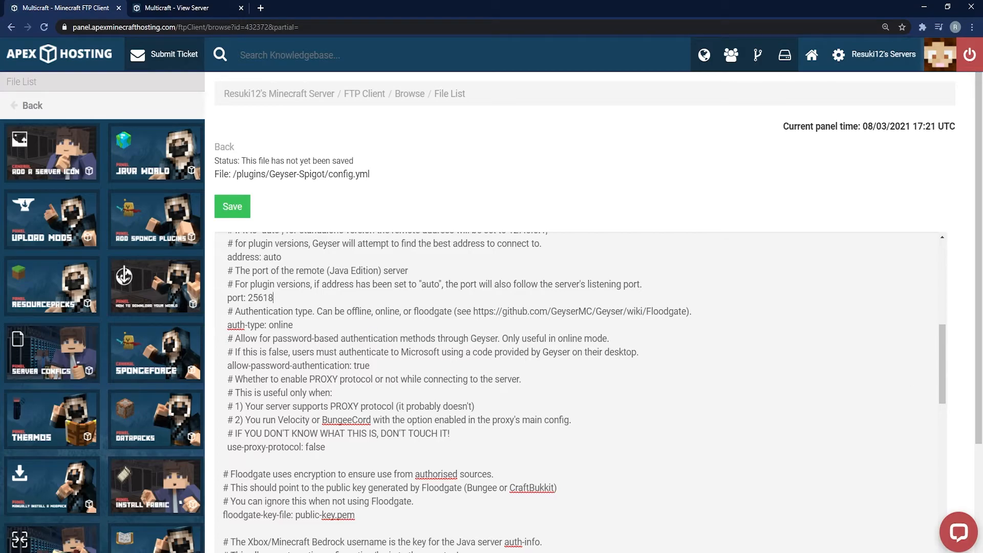
mouse_move(480, 373)
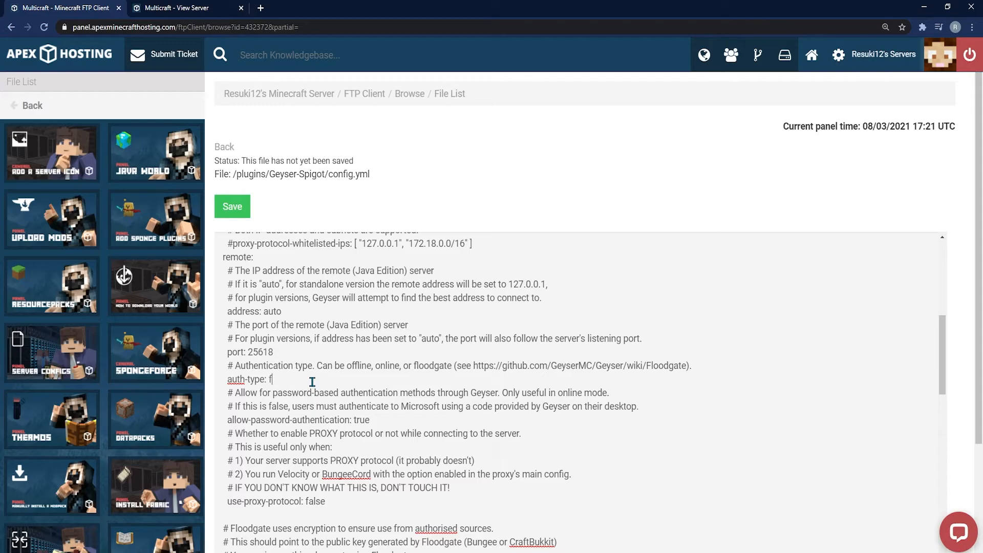
text(loodgate)
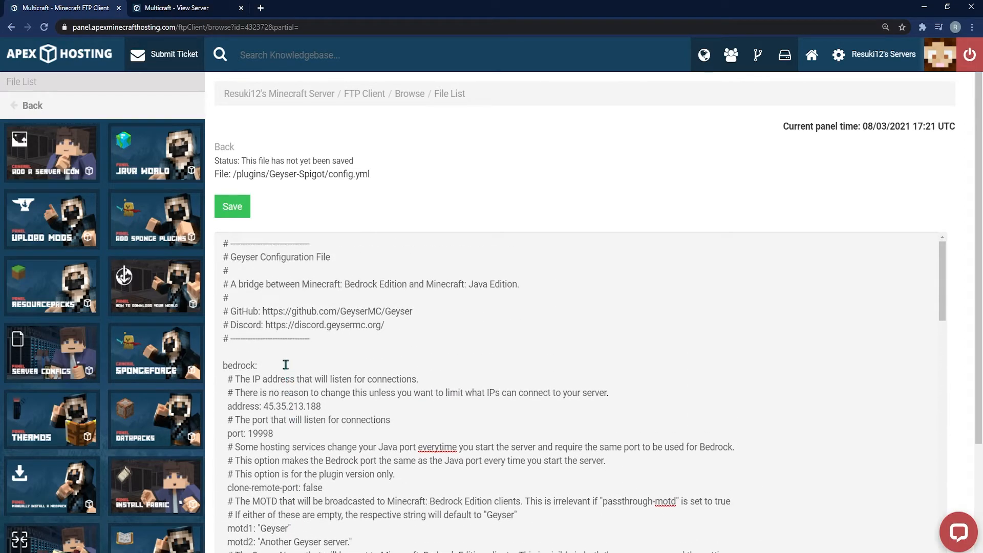
Save the edited config.yml and return to the server's file browser.
click(231, 206)
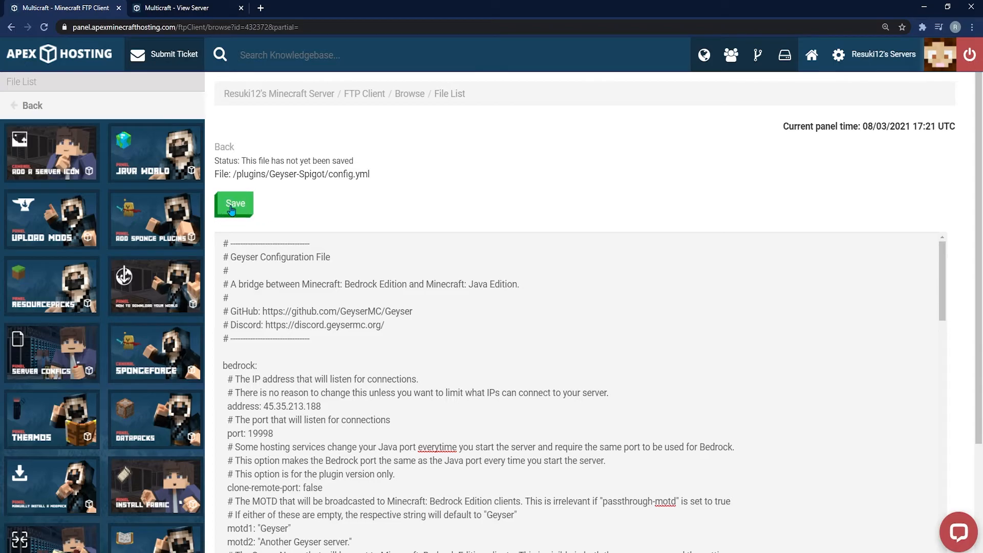
click(233, 206)
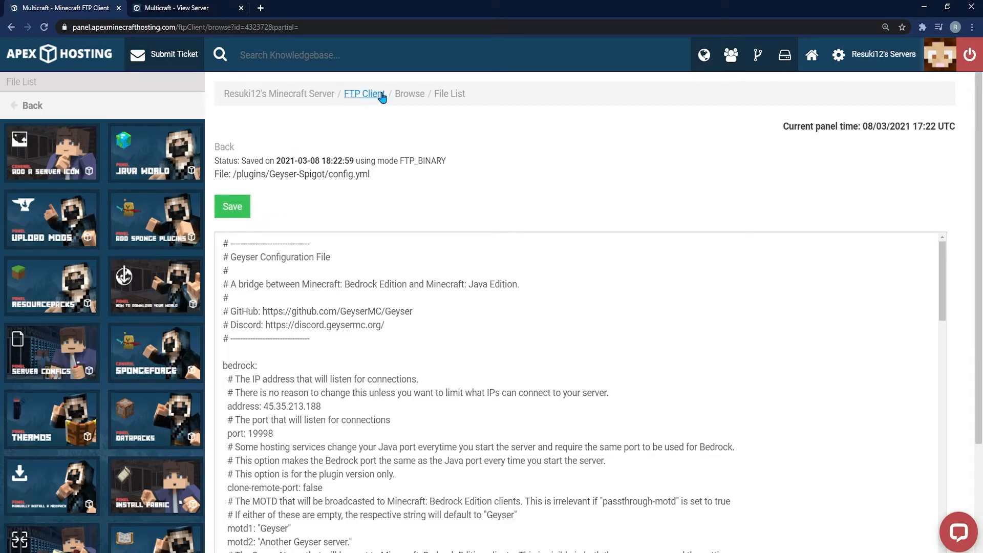
click(363, 93)
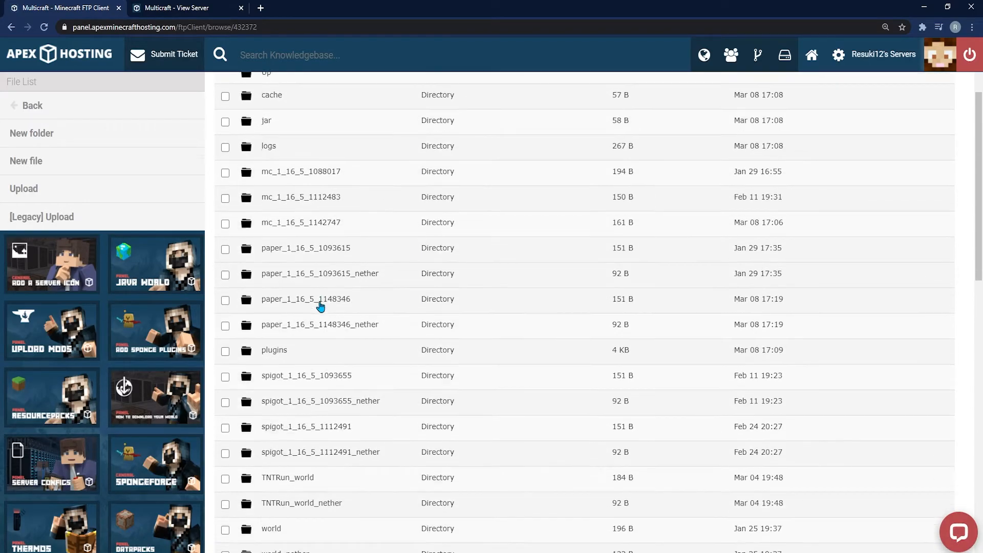
Select public-key.pem in the floodgate-bukkit folder and start its move form.
scroll(down, 3)
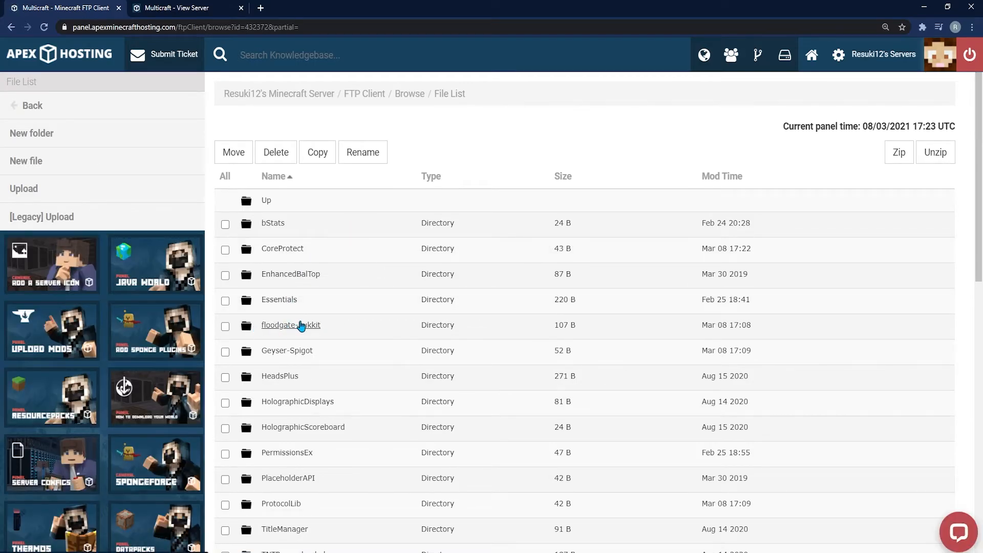
click(290, 325)
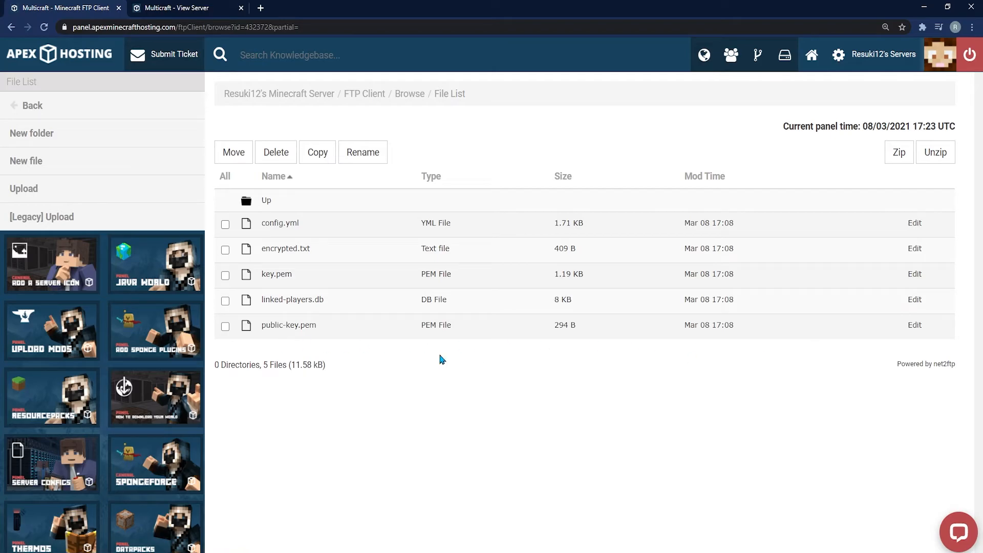
click(225, 327)
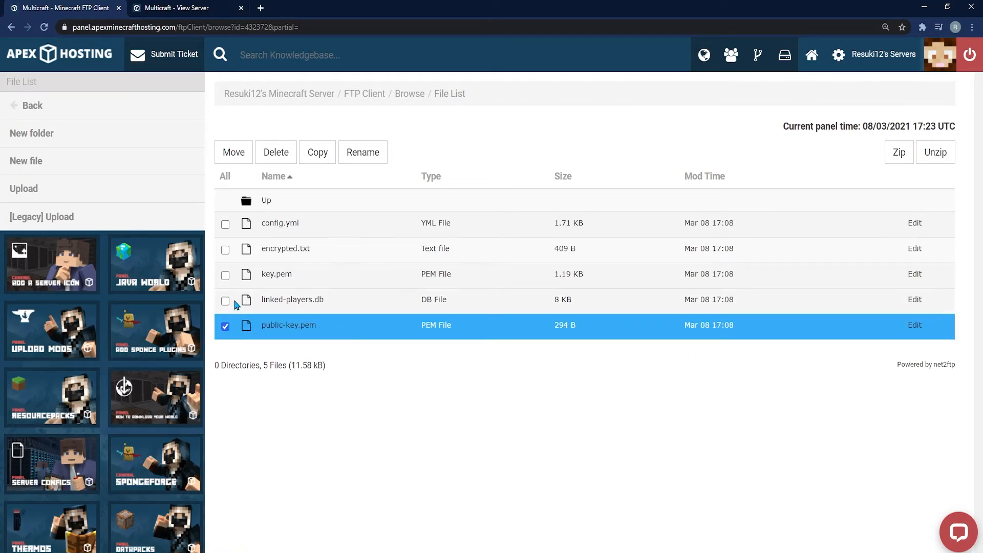
click(233, 152)
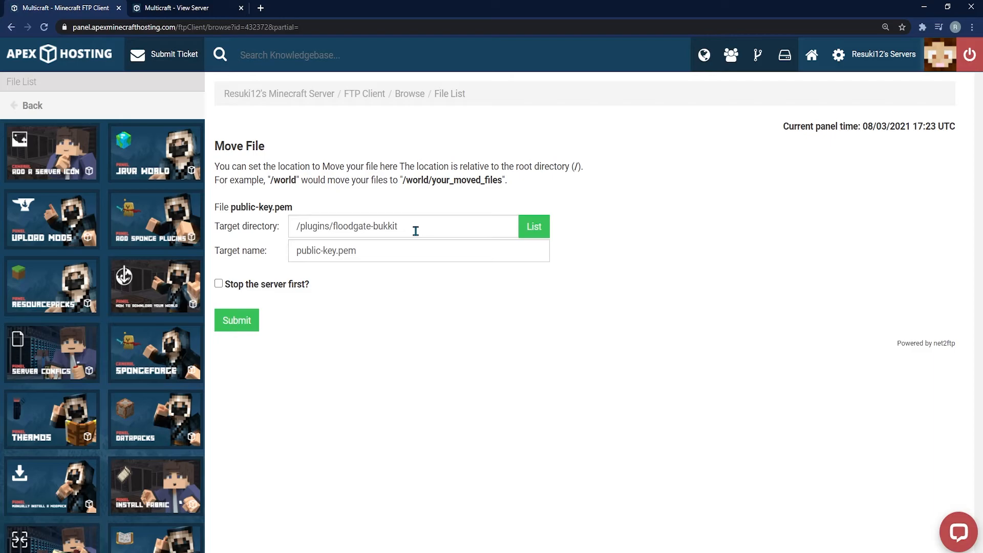
Move public-key.pem to the /plugins/Geyser-Spigot target directory and submit.
key(Backspace)
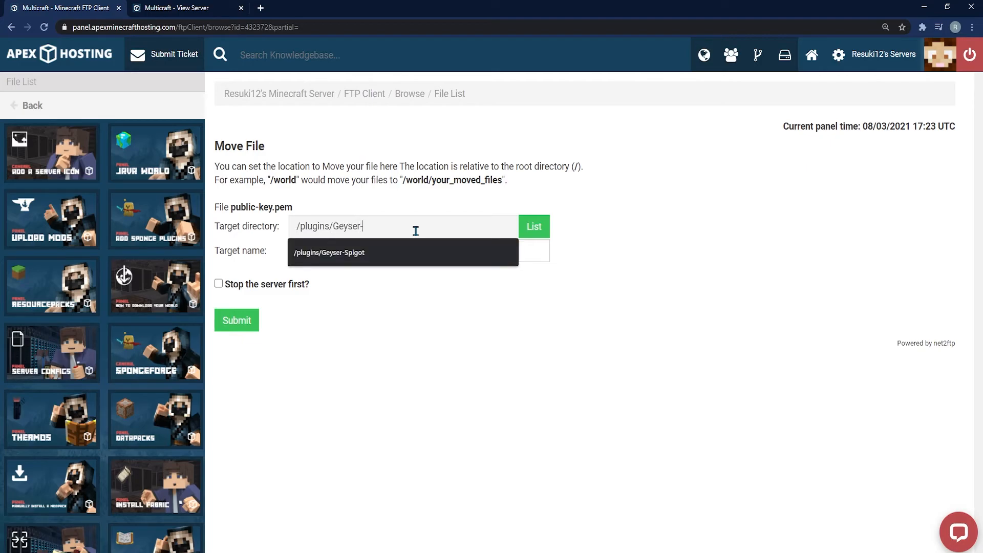
click(328, 252)
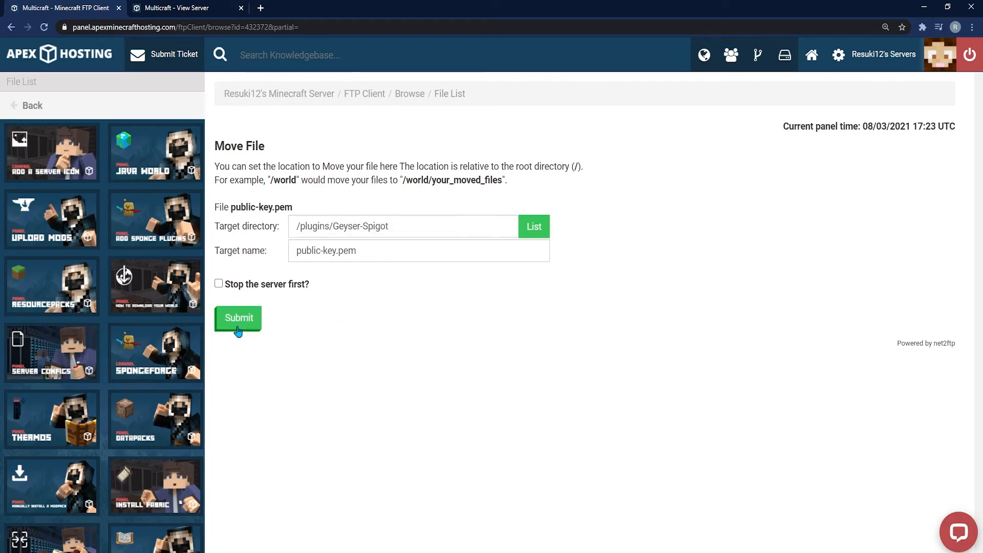
click(237, 317)
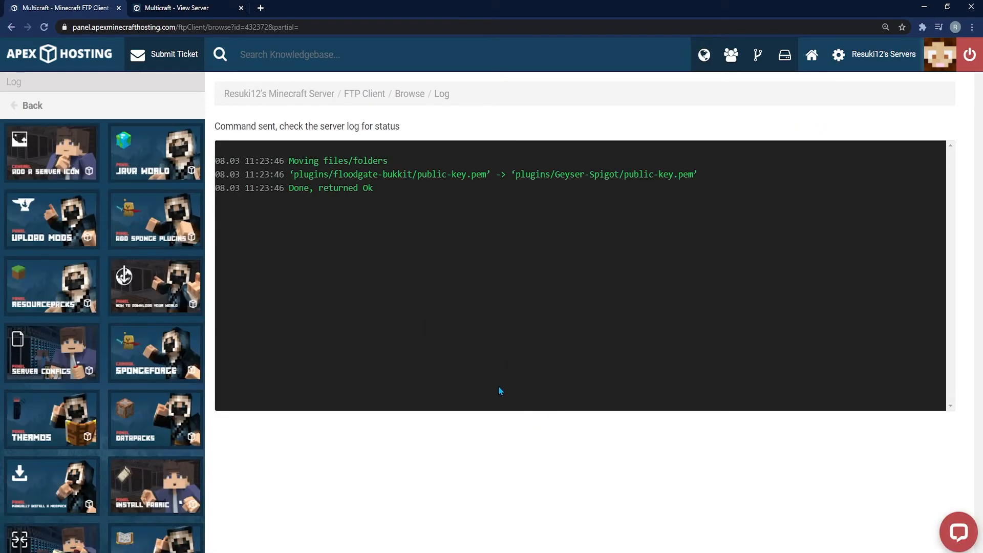
mouse_move(508, 322)
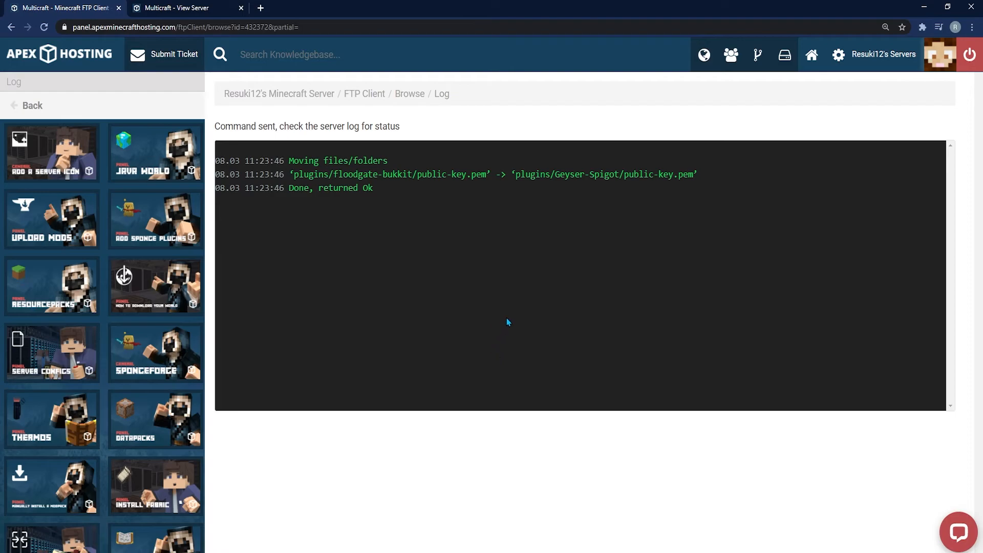